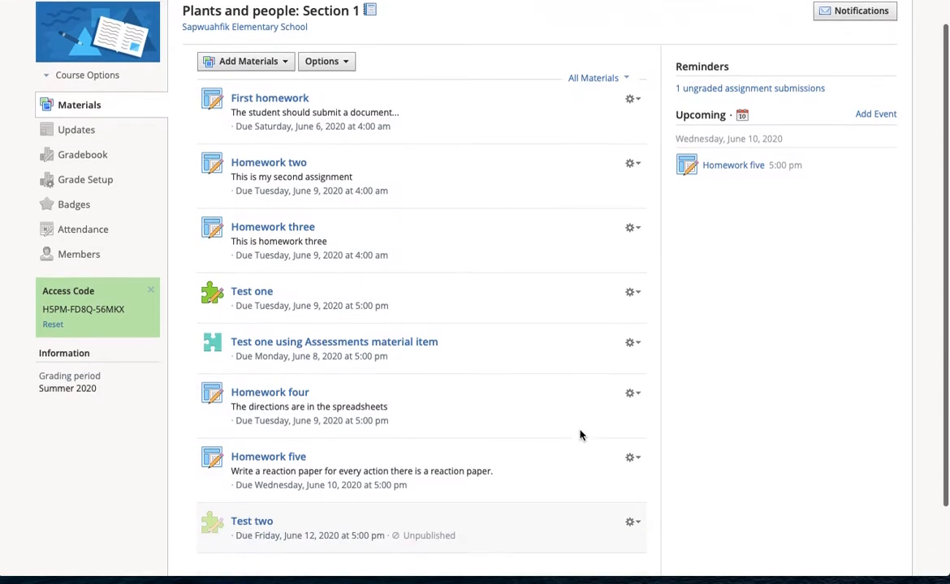
# Open Test two's edit form, check its due date calendar, and close without saving.
pyautogui.scroll(-3)
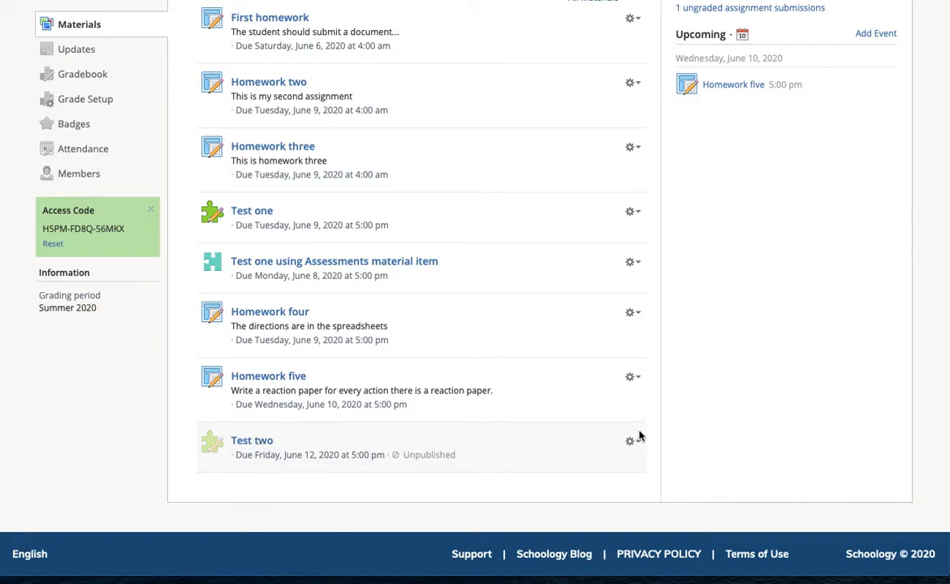
pyautogui.click(633, 441)
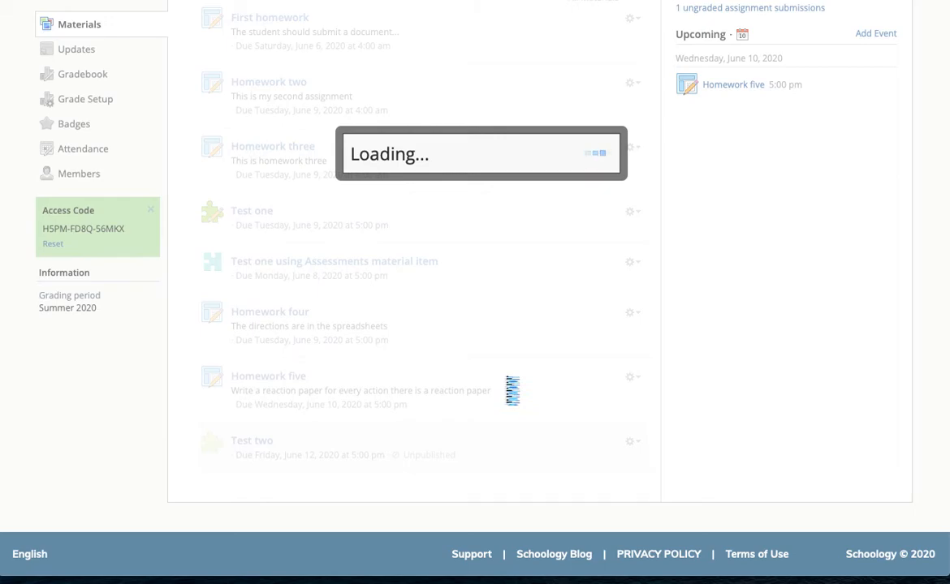
pyautogui.click(632, 441)
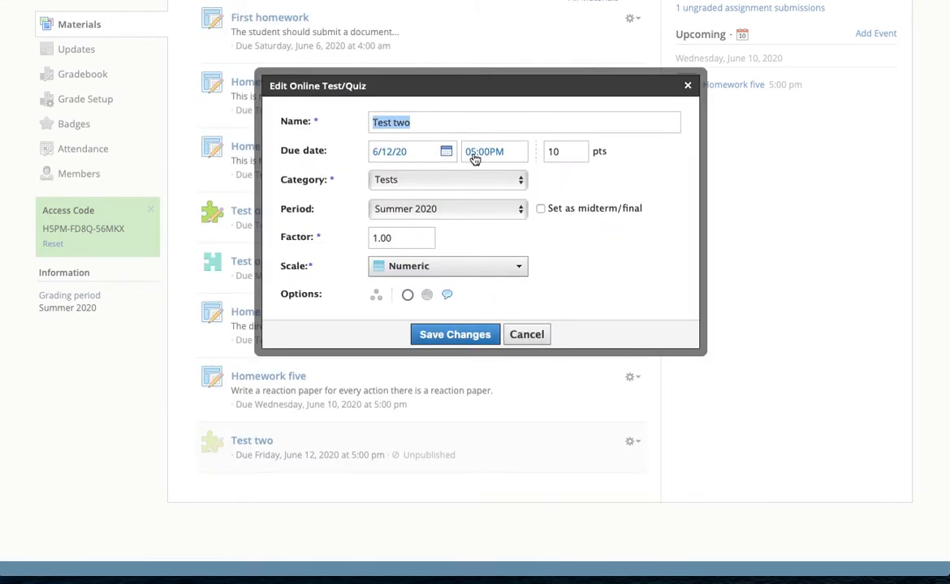
pyautogui.click(446, 151)
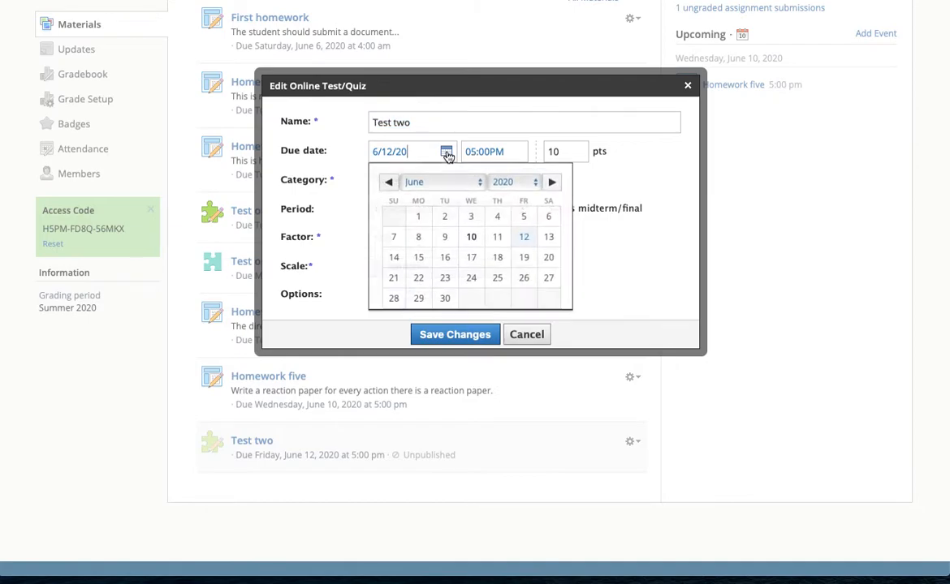
pyautogui.click(447, 151)
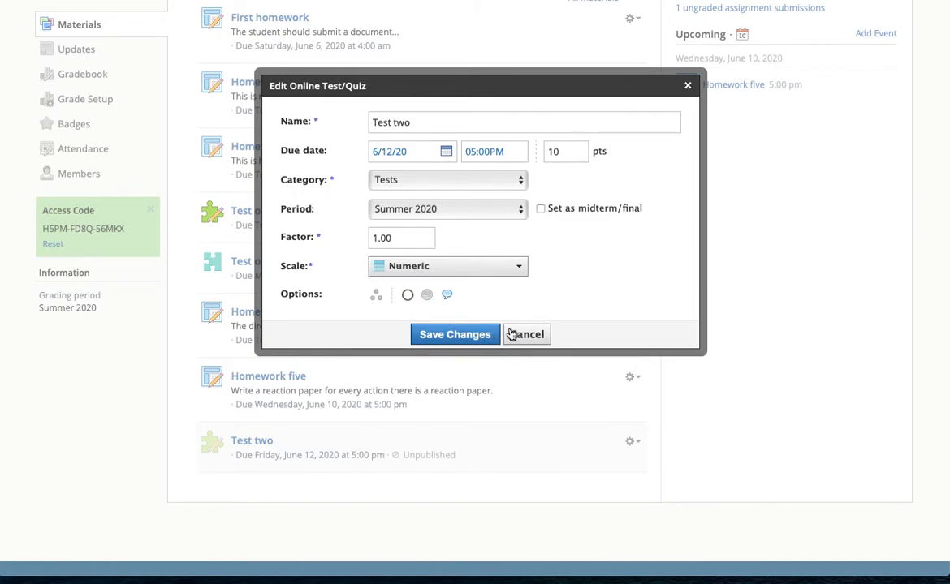
pyautogui.click(526, 335)
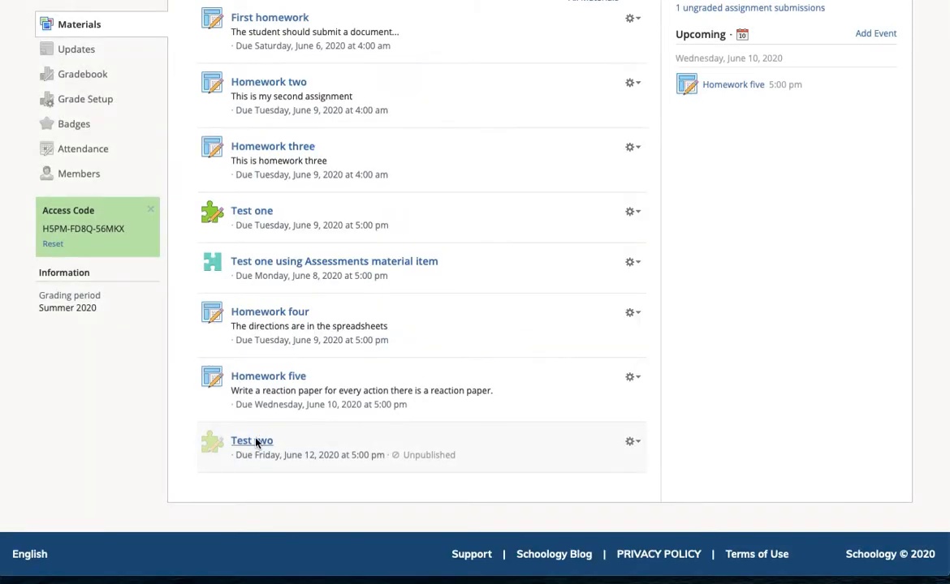
# In Test two's settings, enable submissions 6/12/20 08:00AM–05:00PM and save the changes.
pyautogui.click(252, 441)
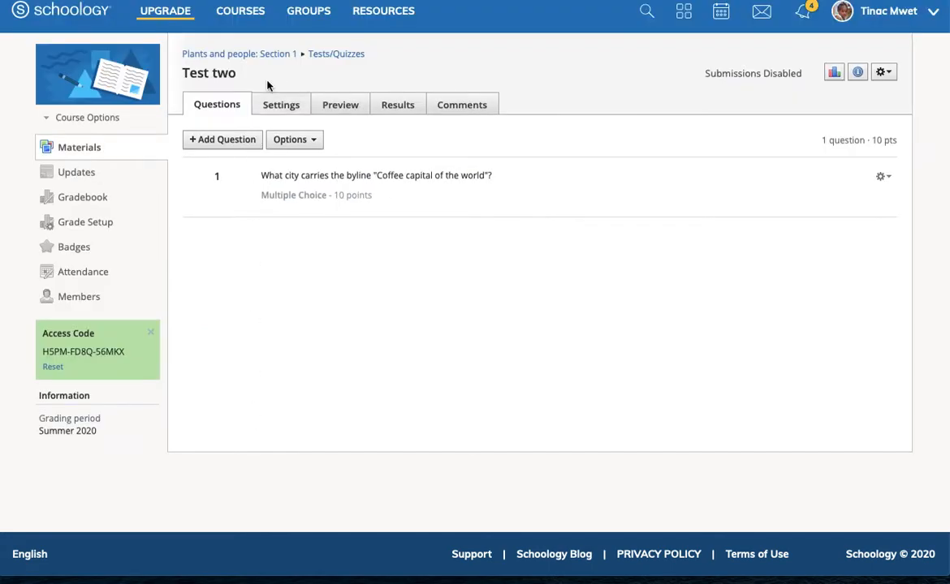
pyautogui.moveTo(283, 118)
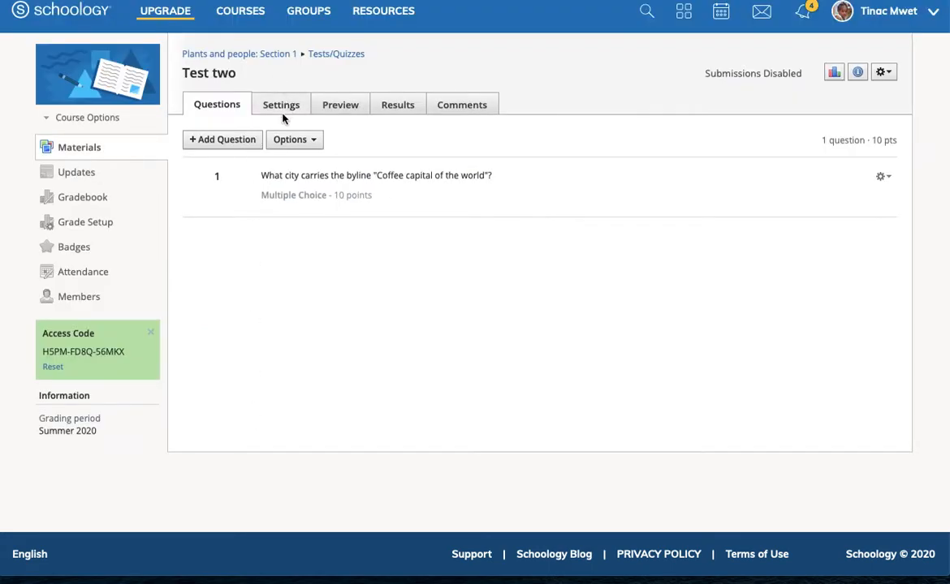
pyautogui.click(281, 104)
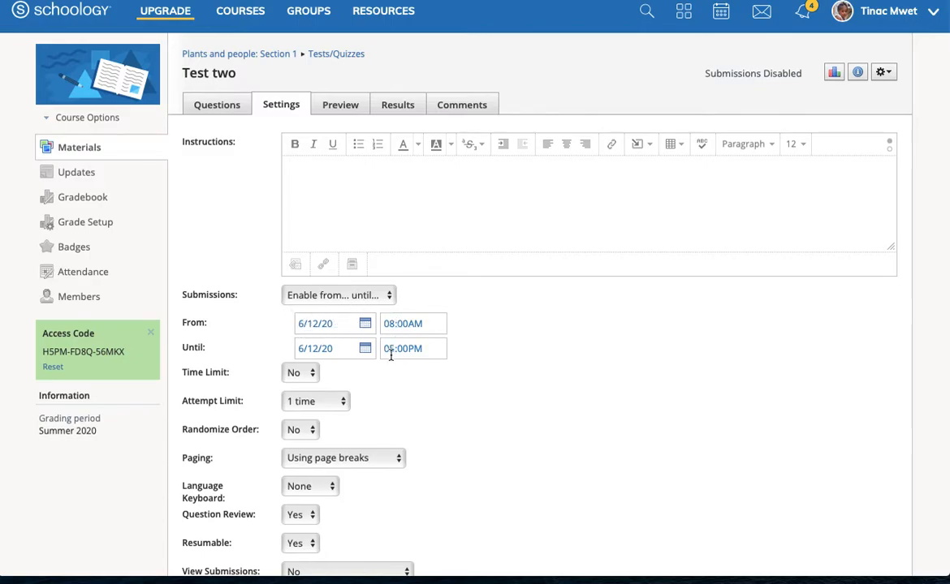
pyautogui.click(338, 295)
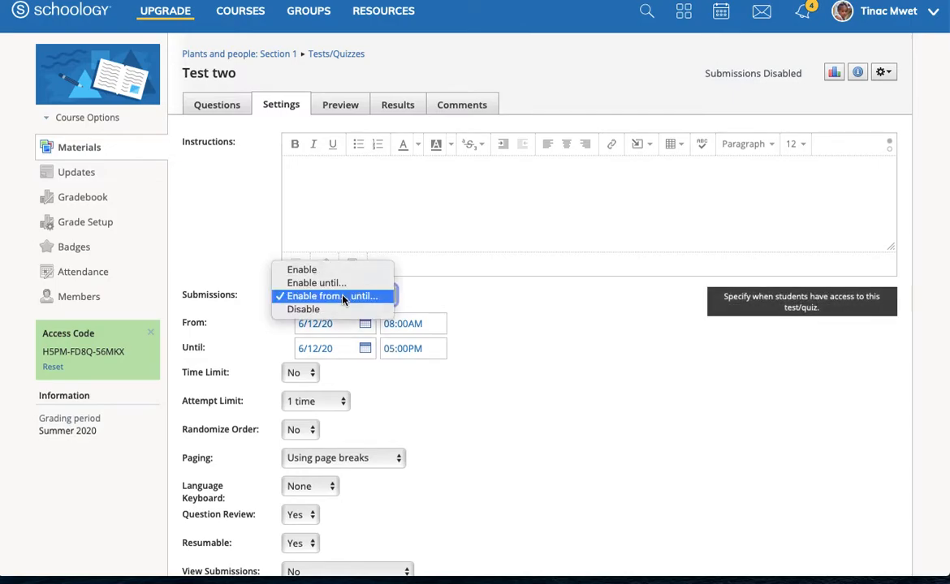
pyautogui.moveTo(301, 270)
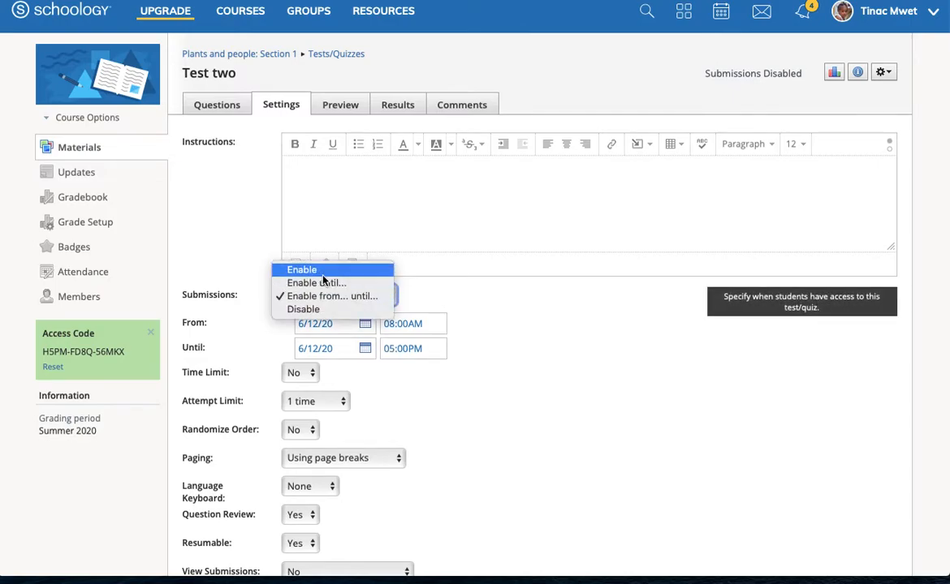
pyautogui.click(301, 270)
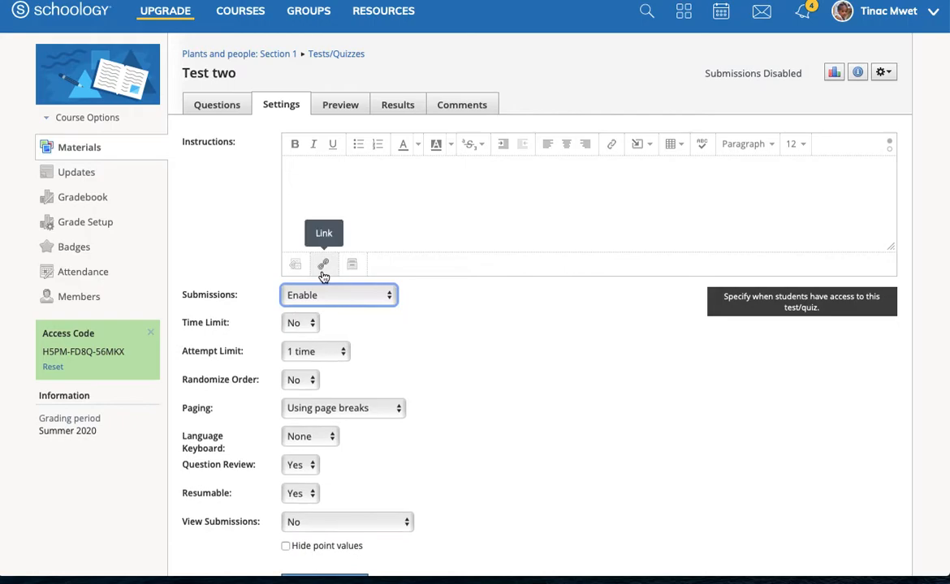
pyautogui.click(338, 295)
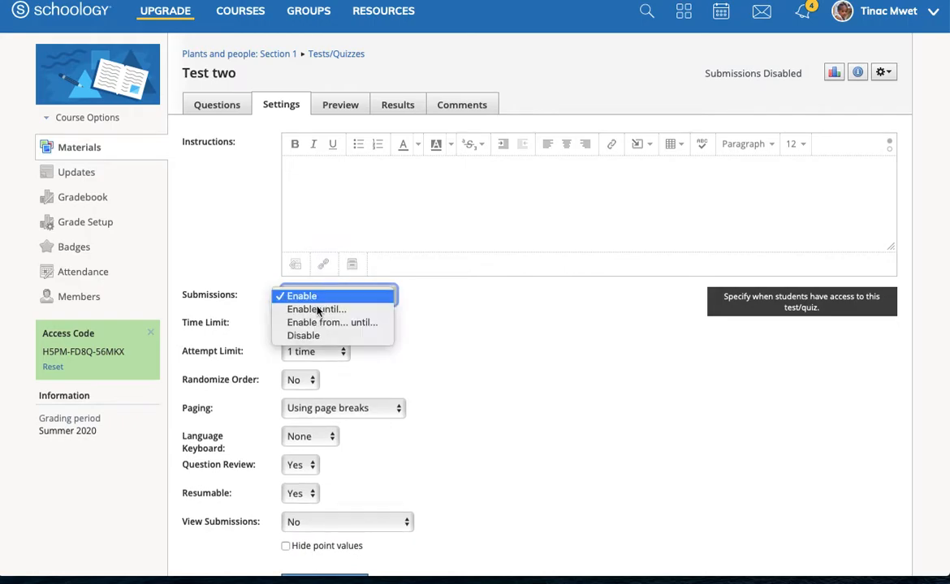
pyautogui.click(315, 309)
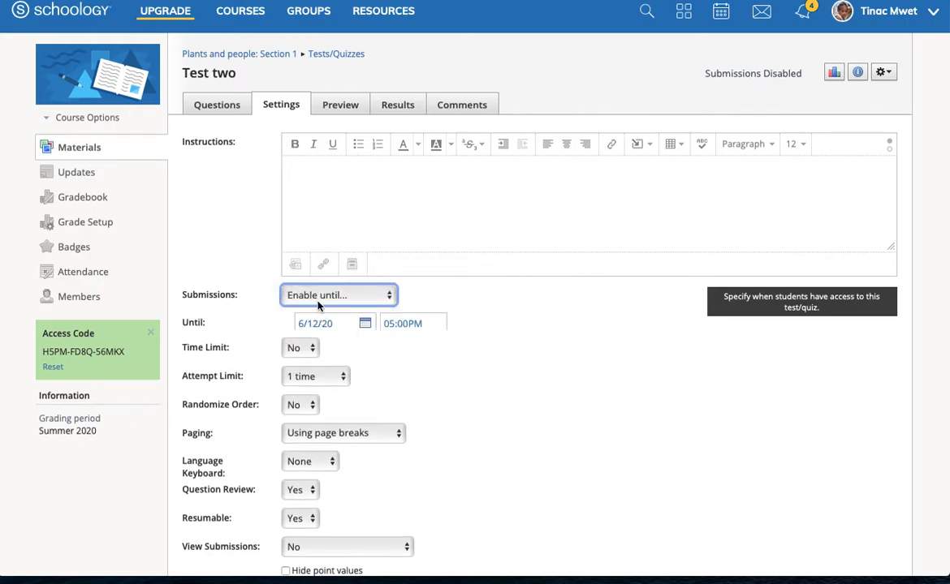
pyautogui.click(339, 295)
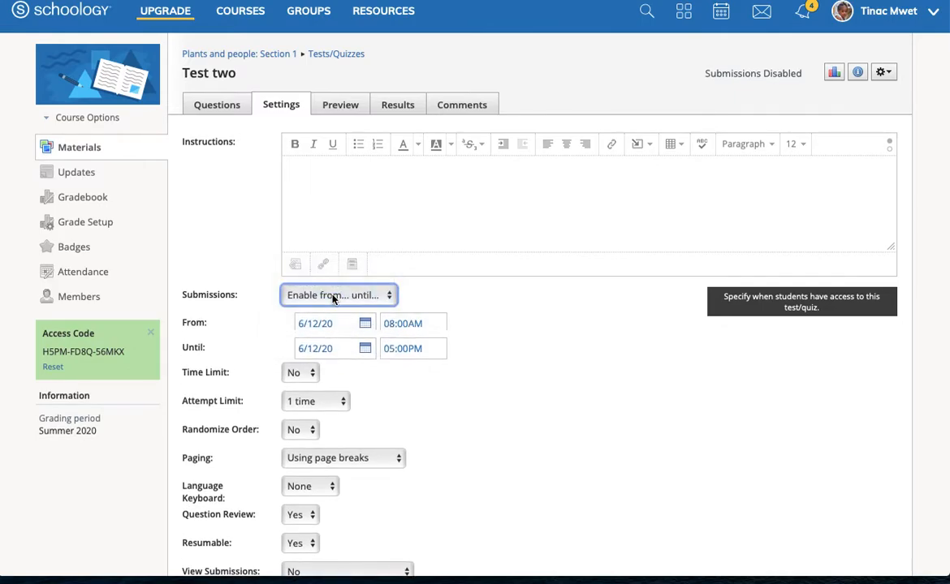
pyautogui.moveTo(328, 346)
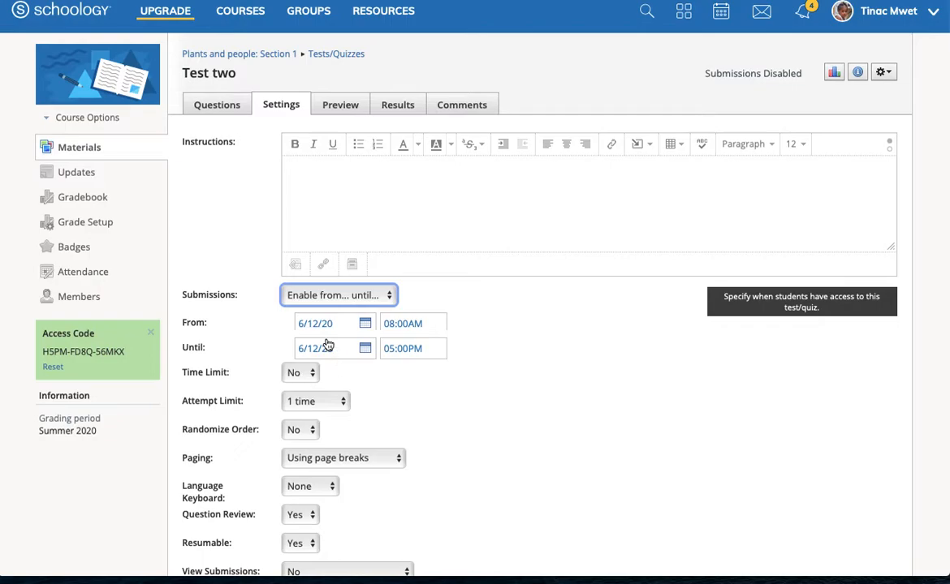
pyautogui.moveTo(477, 343)
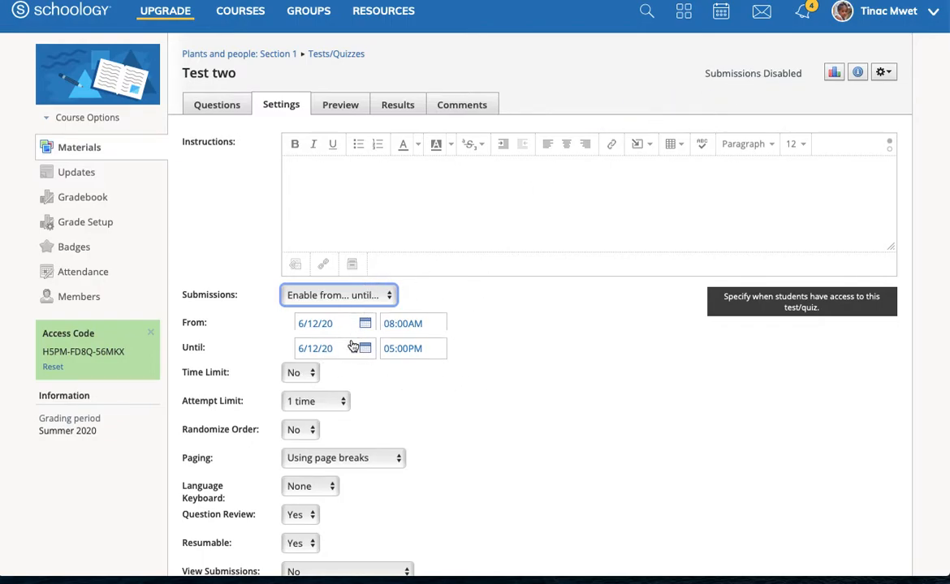
pyautogui.scroll(-3)
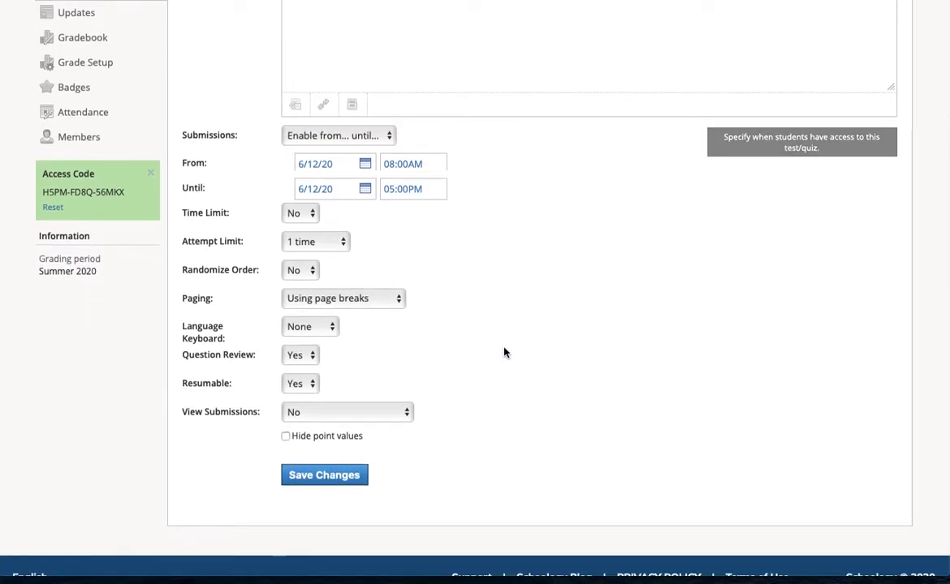
pyautogui.click(323, 474)
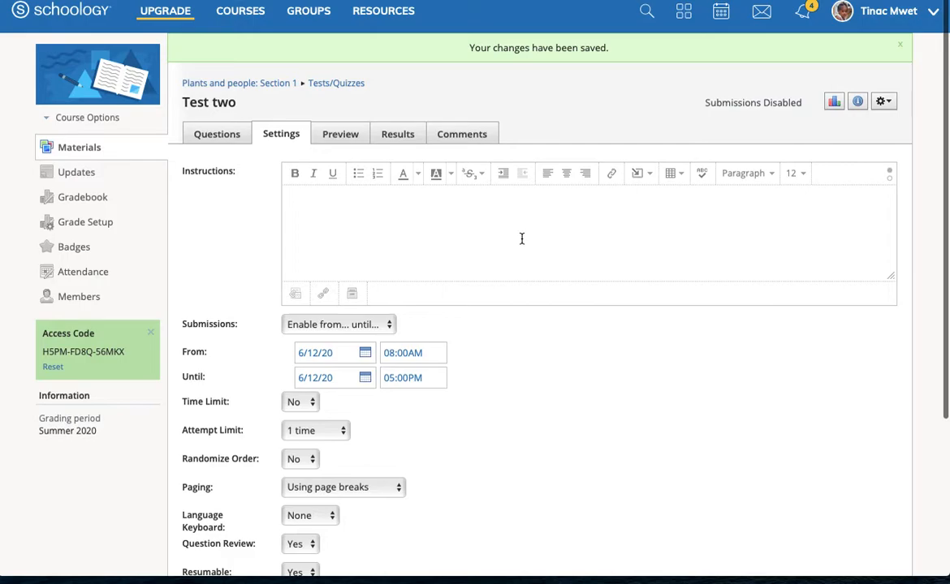
pyautogui.moveTo(56, 151)
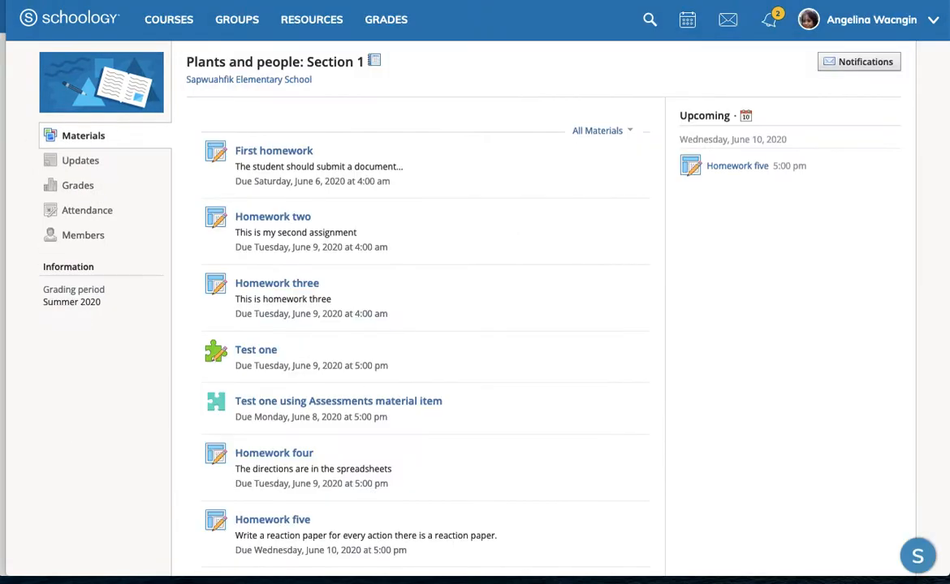
# As the student, check notifications and the June 2020 calendar, then go to Courses.
pyautogui.scroll(-3)
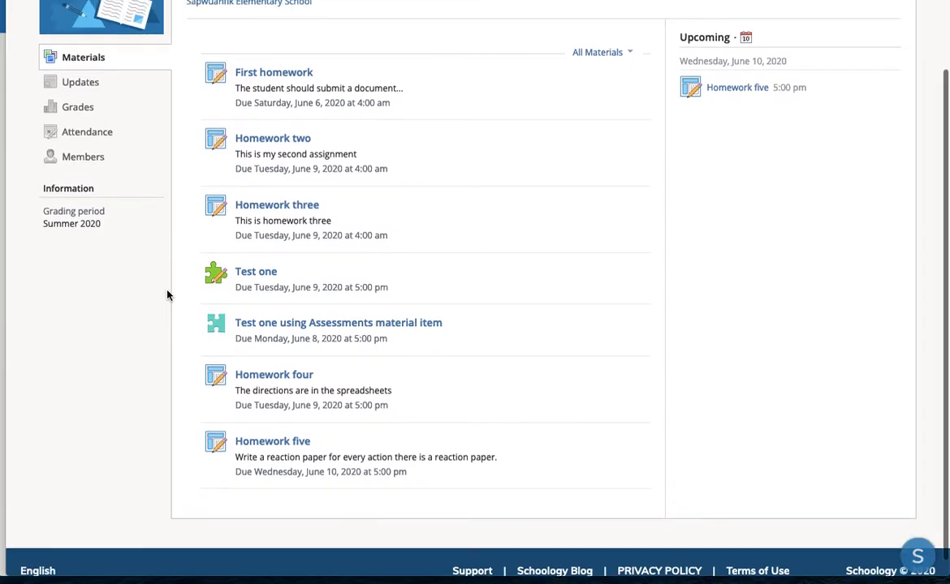
pyautogui.scroll(3)
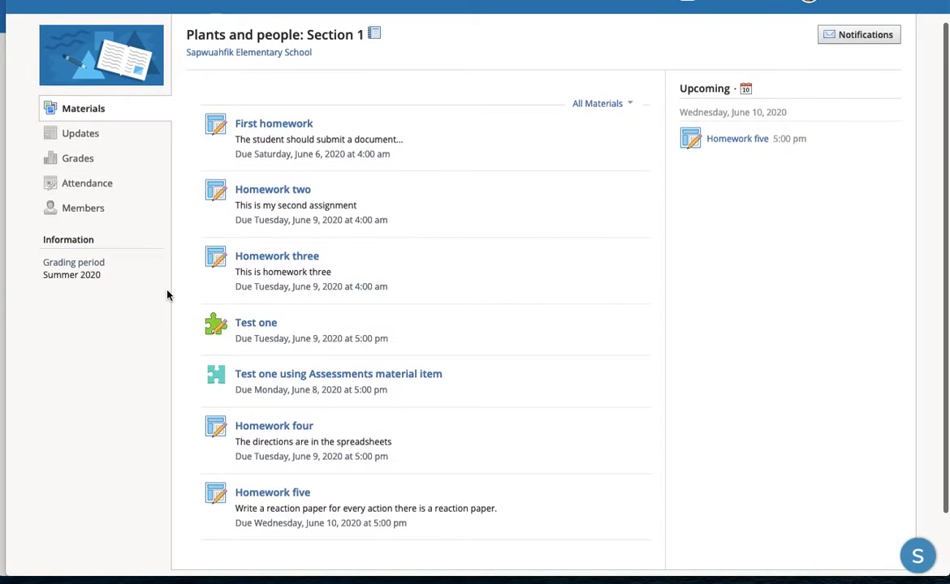
pyautogui.scroll(3)
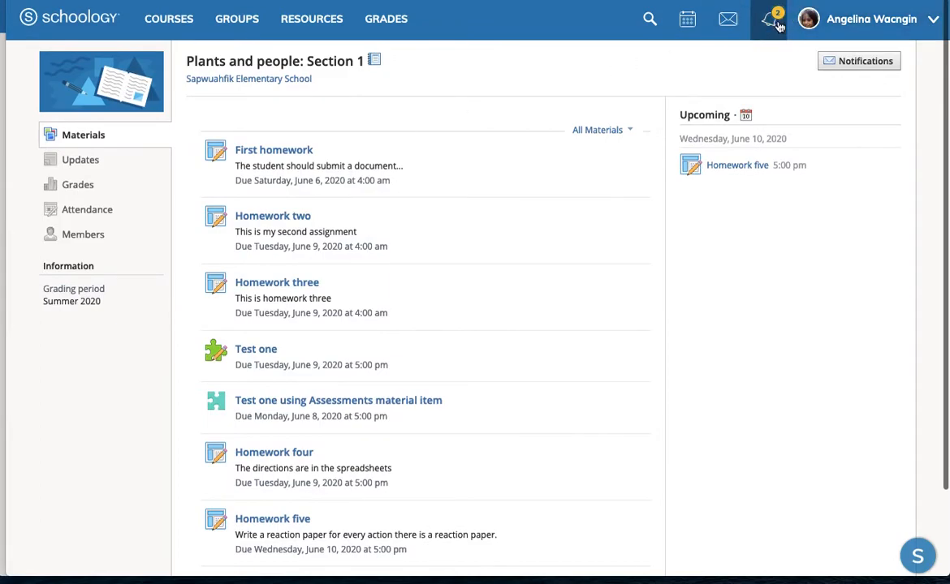
pyautogui.click(767, 19)
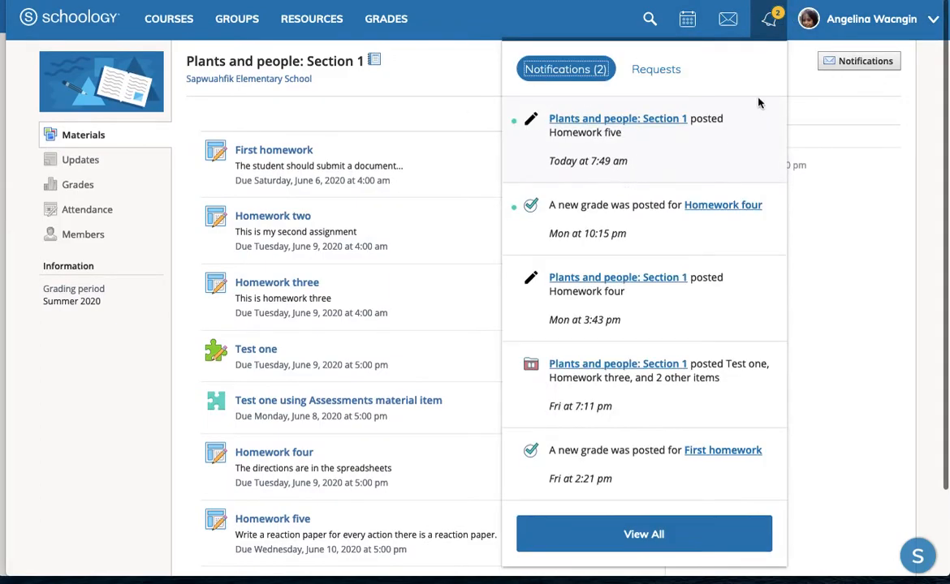
pyautogui.click(727, 18)
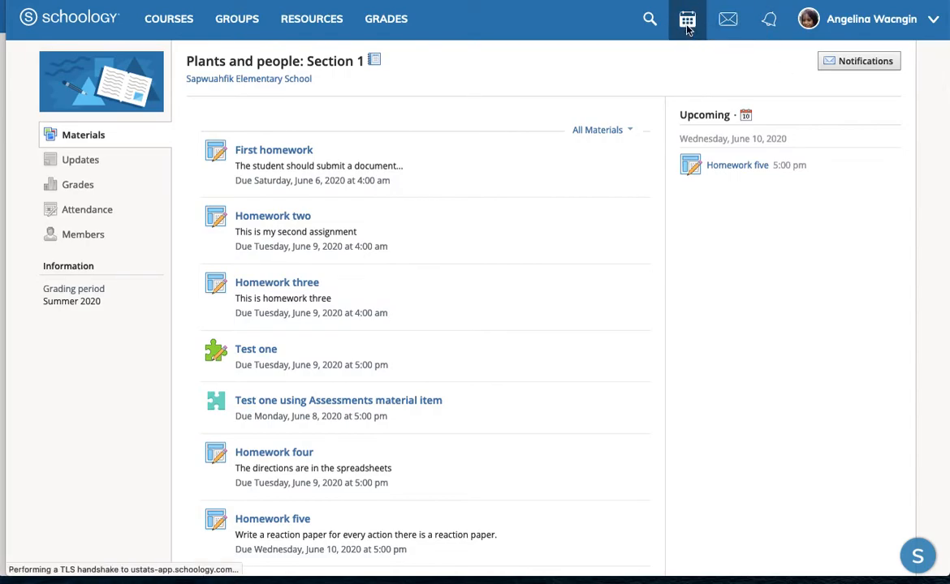
pyautogui.click(685, 18)
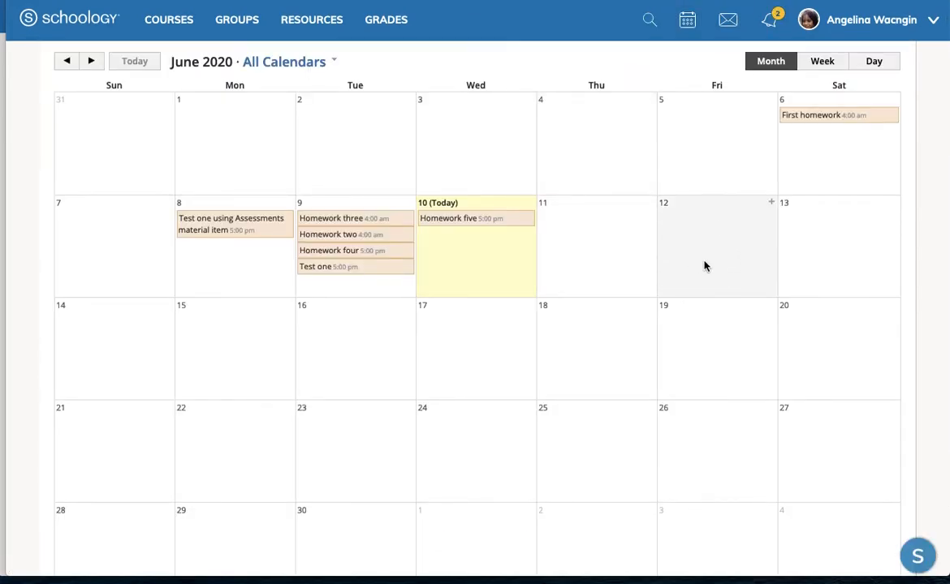
pyautogui.moveTo(709, 236)
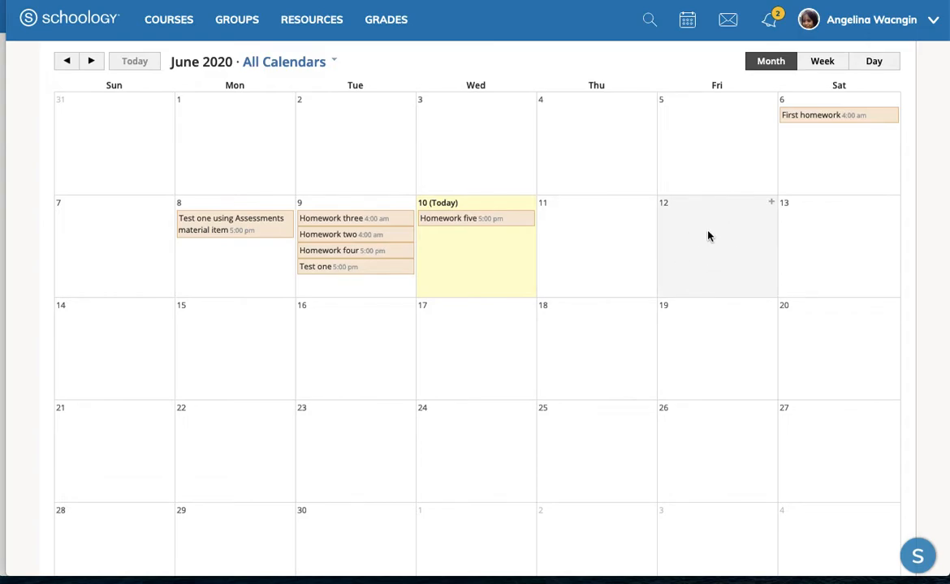
pyautogui.moveTo(363, 85)
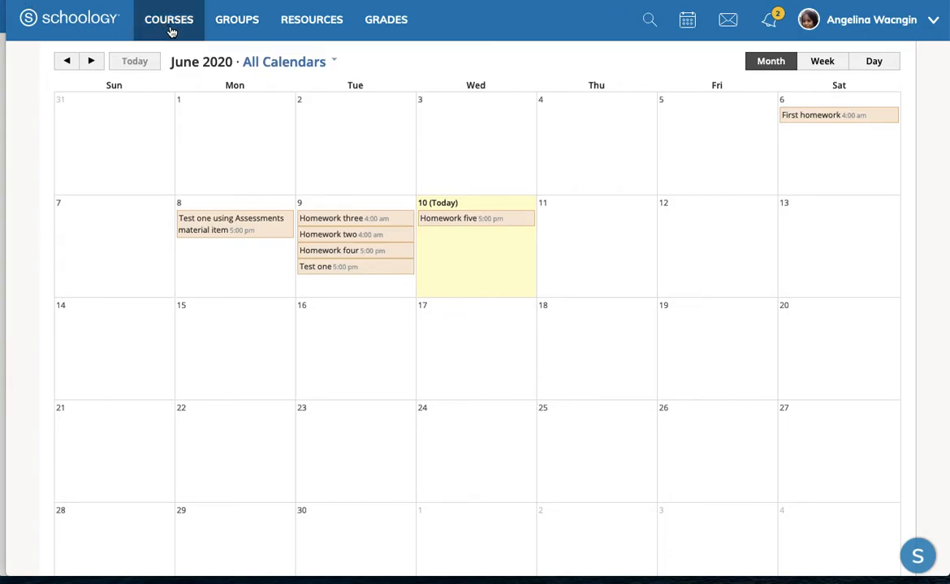
pyautogui.click(168, 19)
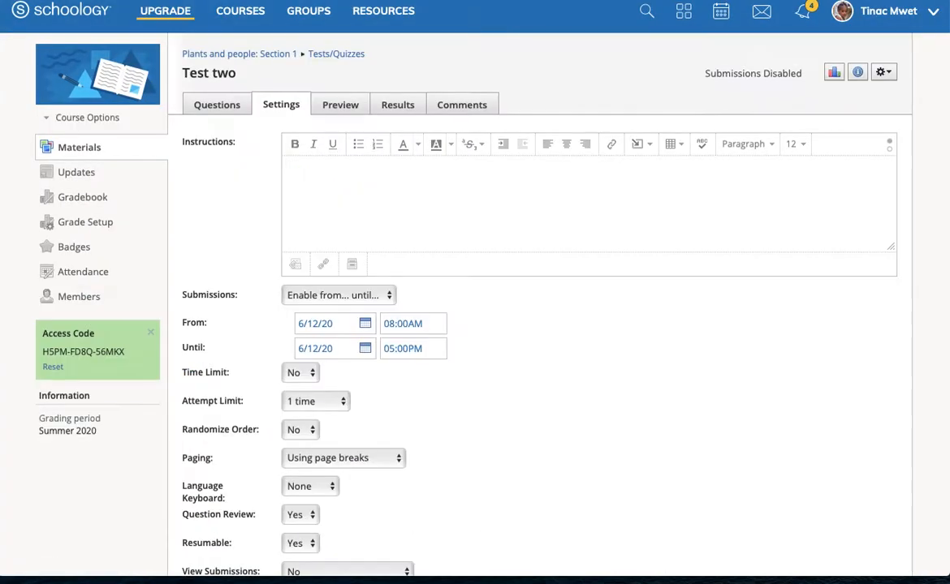
pyautogui.moveTo(494, 166)
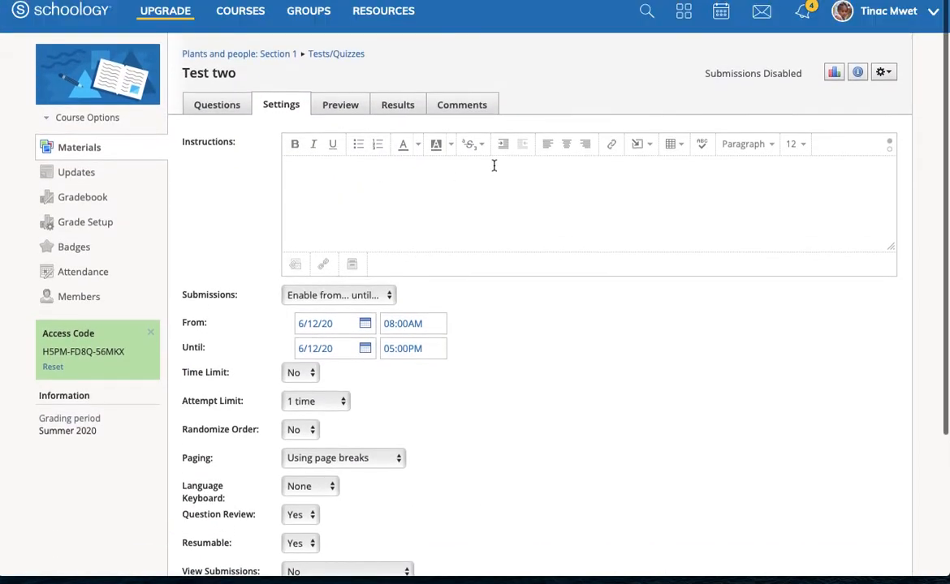
# Publish Test two to students, keeping the 6/12/20 8:00 AM–5:00 PM submission window.
pyautogui.click(883, 73)
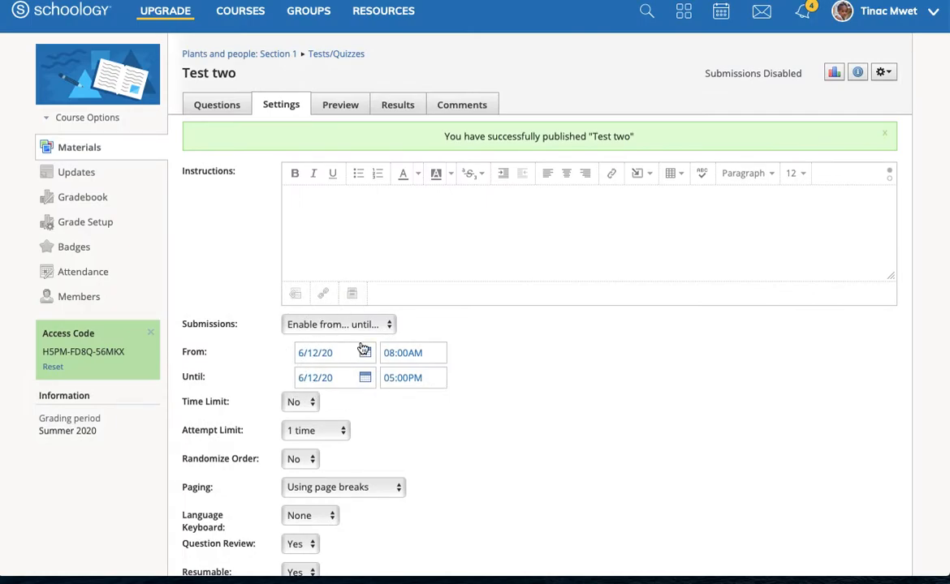
pyautogui.moveTo(251, 250)
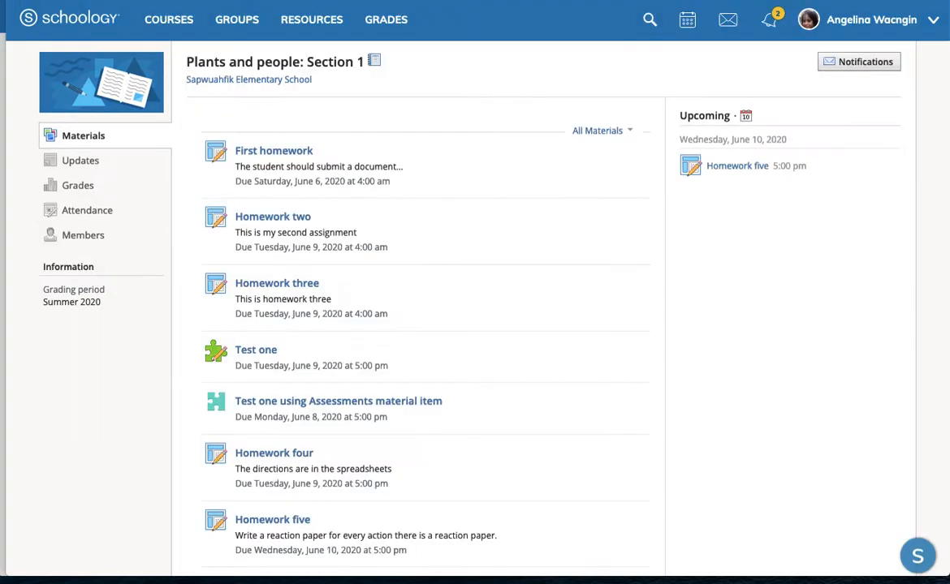
pyautogui.moveTo(384, 231)
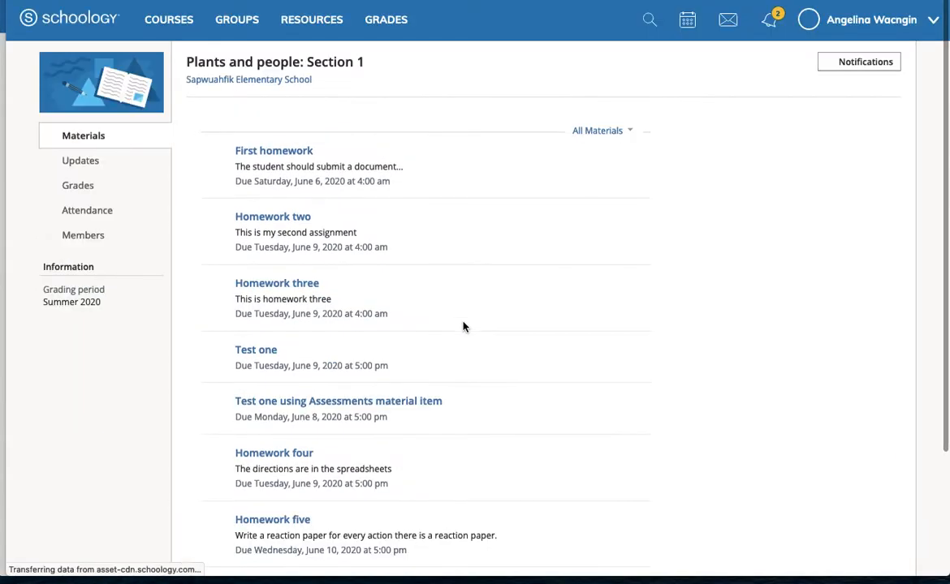
# As the student, open Test two from Materials, view Comments, and return to its submission details.
pyautogui.scroll(-3)
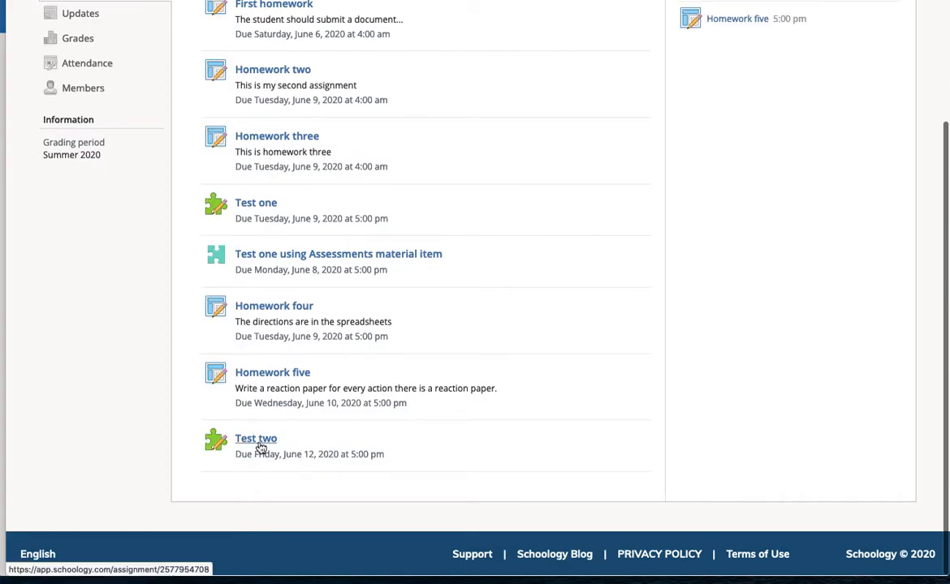
pyautogui.moveTo(328, 368)
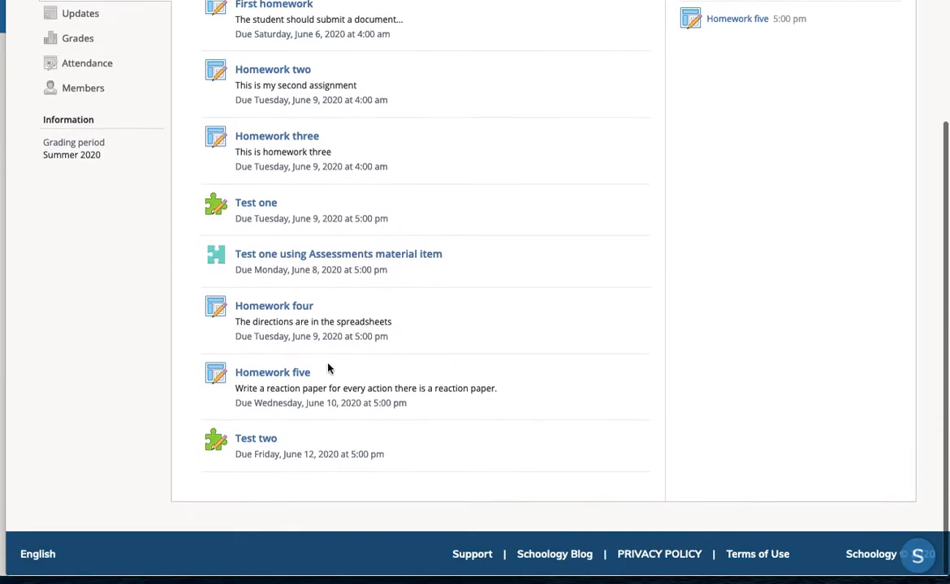
pyautogui.click(256, 438)
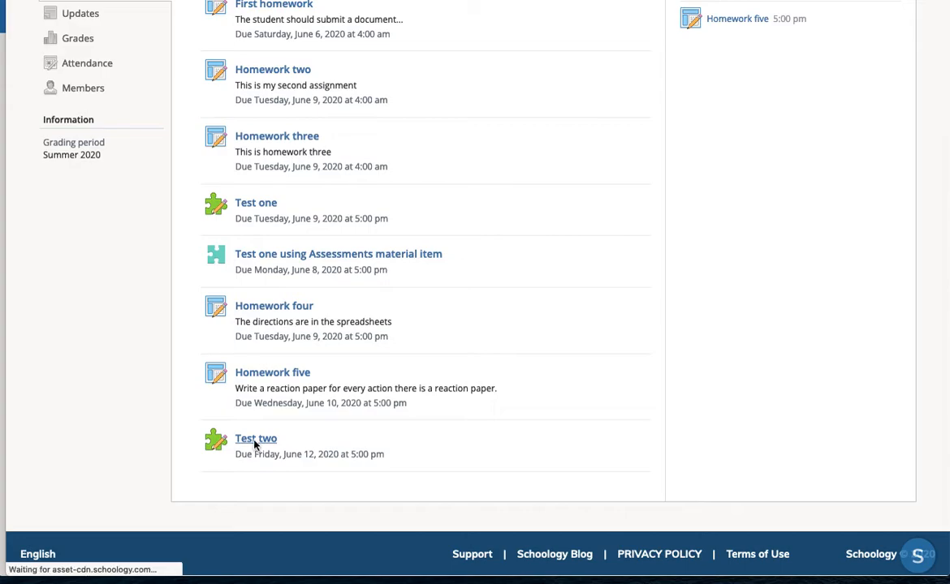
pyautogui.click(255, 439)
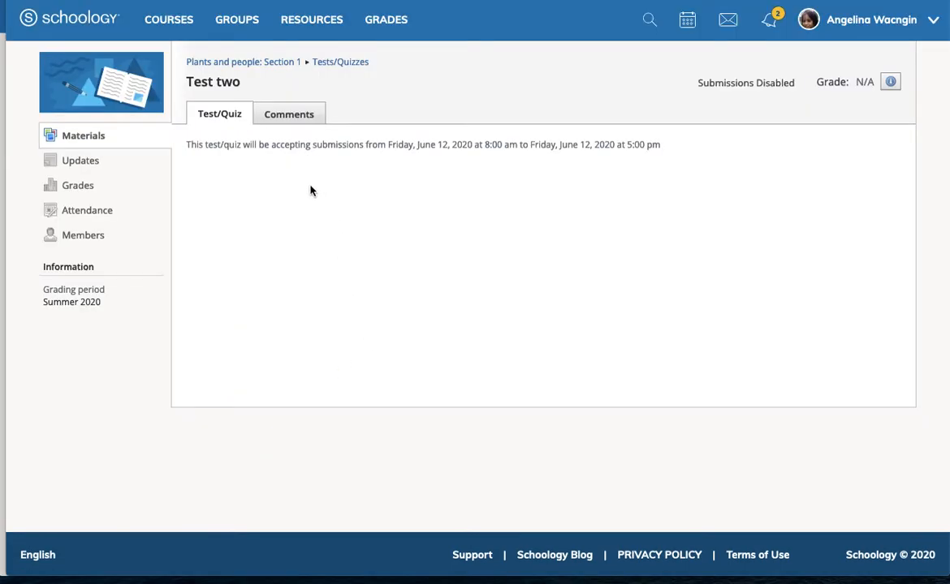
pyautogui.moveTo(385, 145)
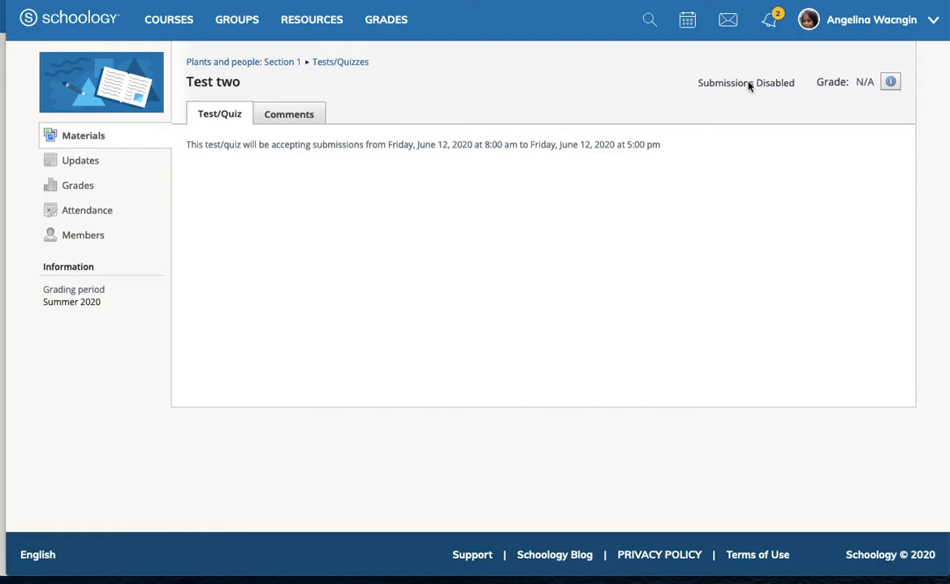
pyautogui.moveTo(437, 162)
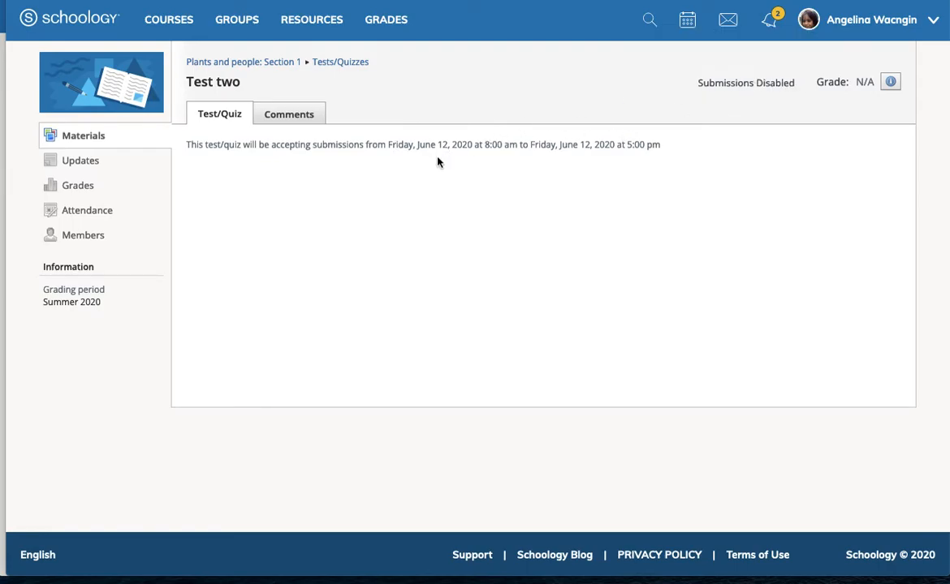
pyautogui.moveTo(376, 95)
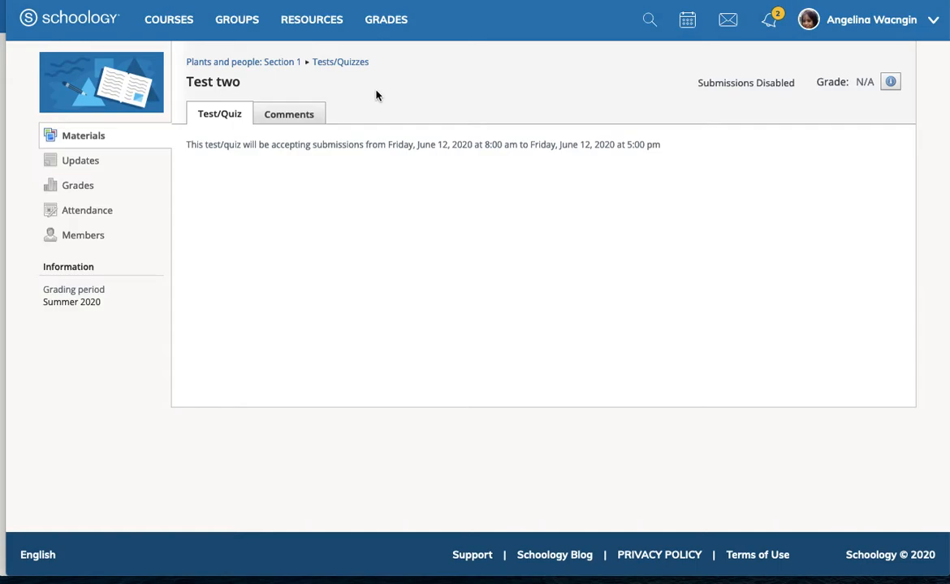
pyautogui.moveTo(288, 114)
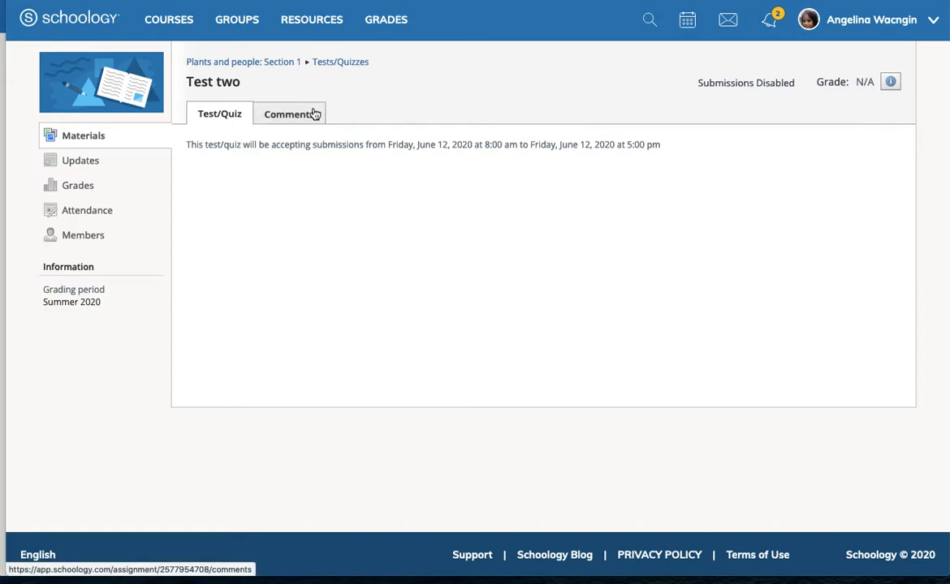
pyautogui.click(289, 113)
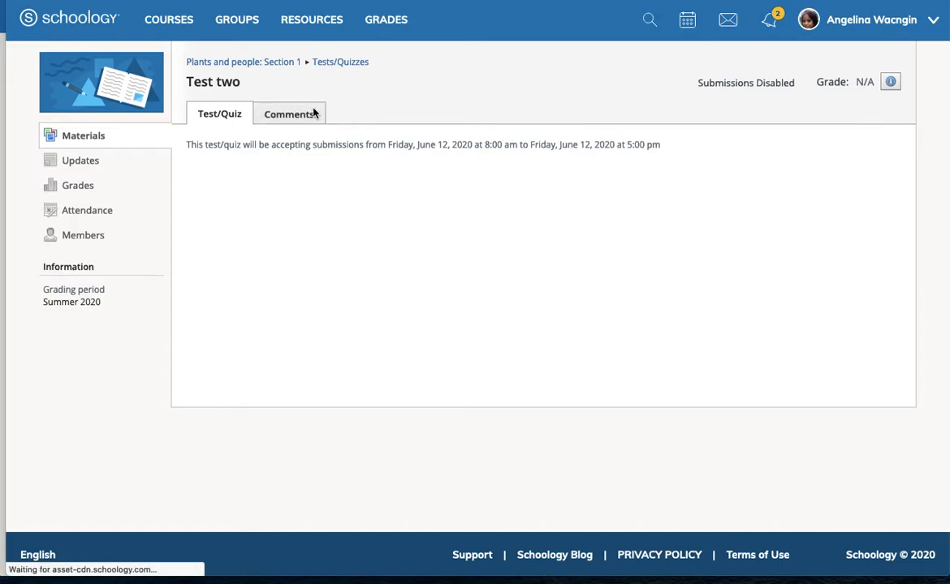
pyautogui.click(288, 113)
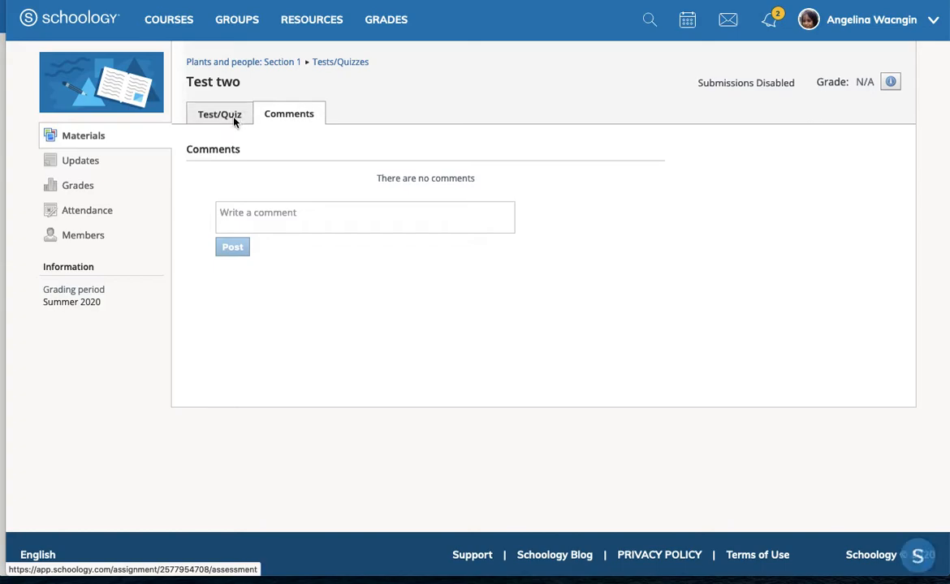
pyautogui.click(219, 114)
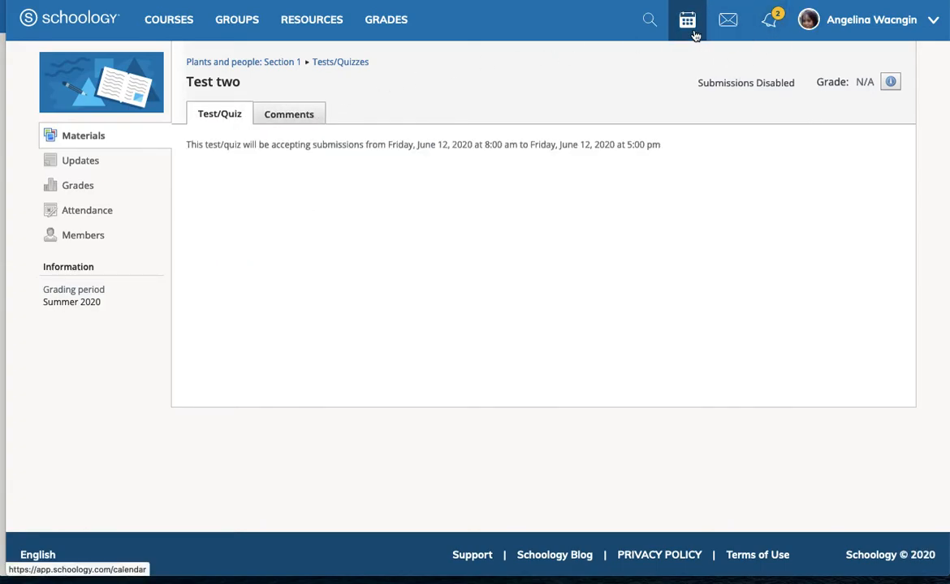
# Open the student's June 2020 month calendar showing Test two on June 12.
pyautogui.click(687, 19)
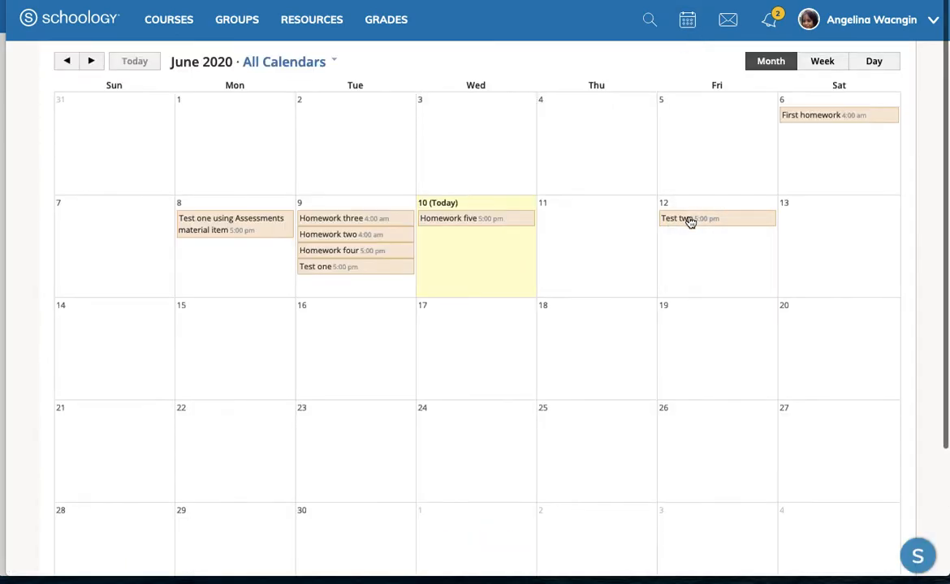
pyautogui.moveTo(602, 114)
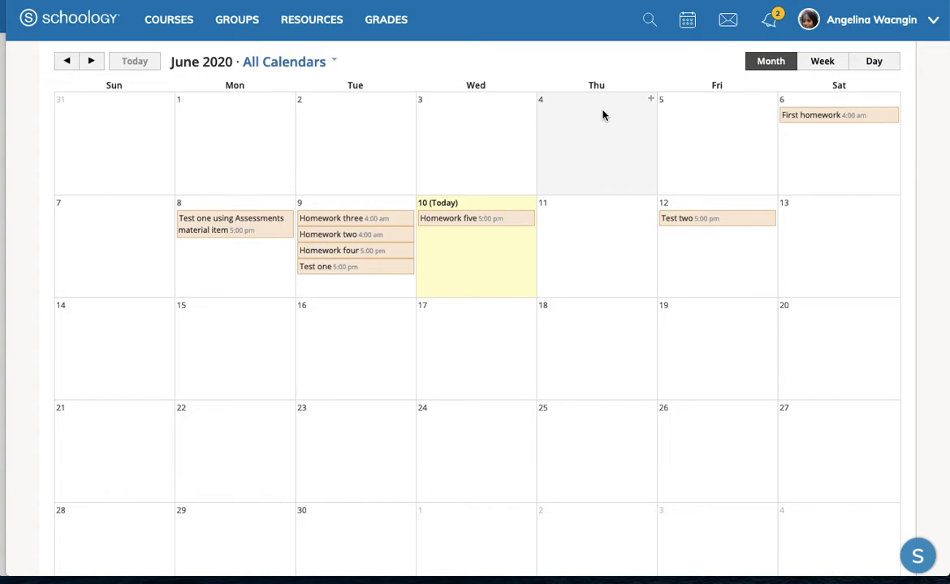
pyautogui.moveTo(169, 19)
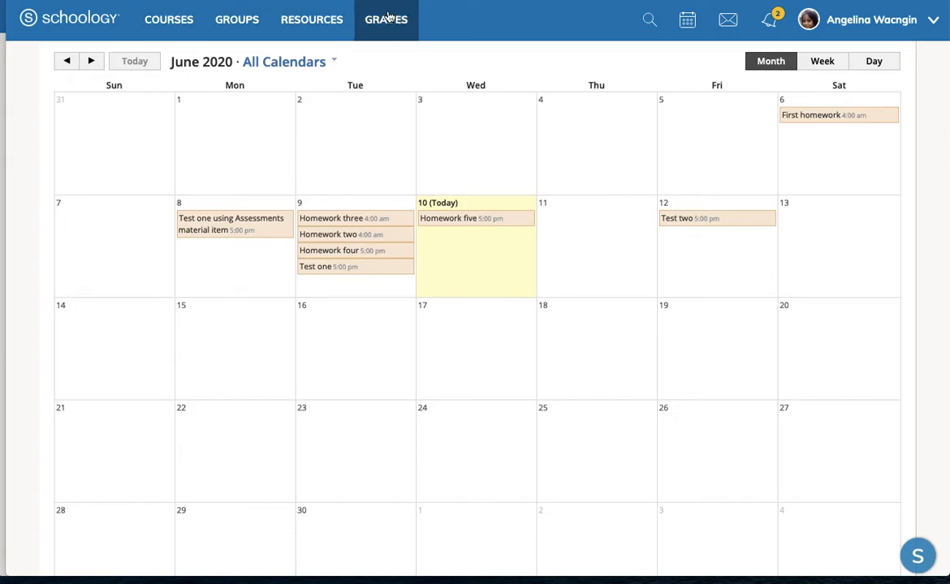
pyautogui.moveTo(446, 27)
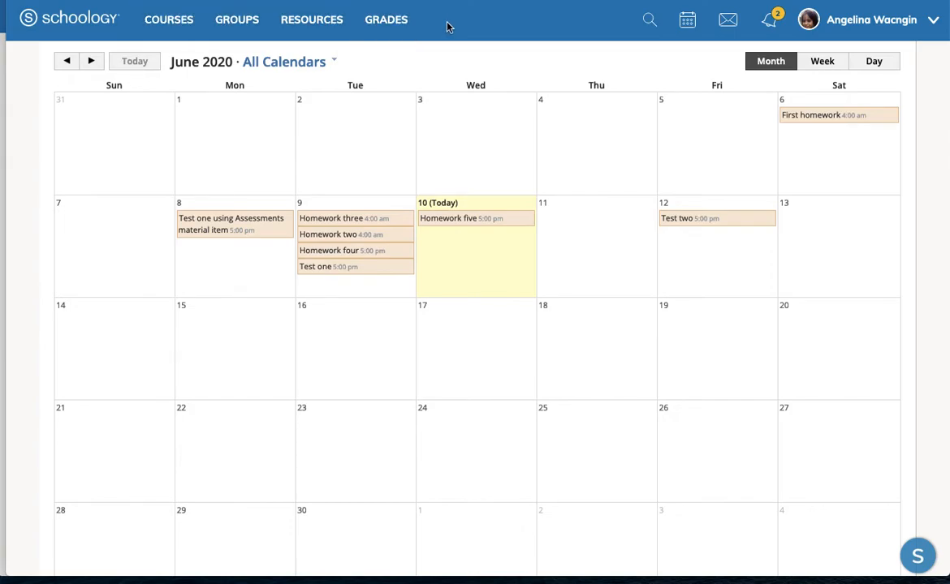
pyautogui.moveTo(236, 19)
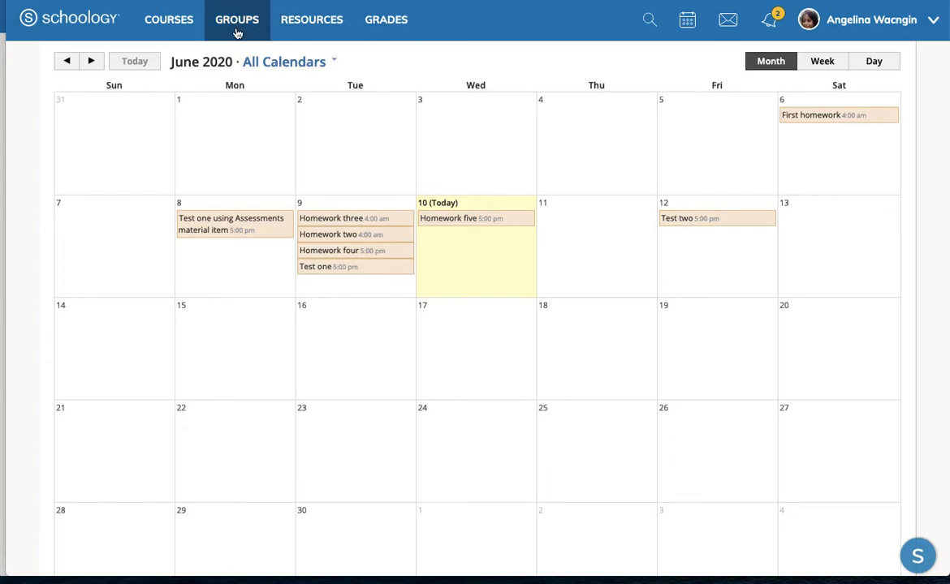
pyautogui.moveTo(420, 34)
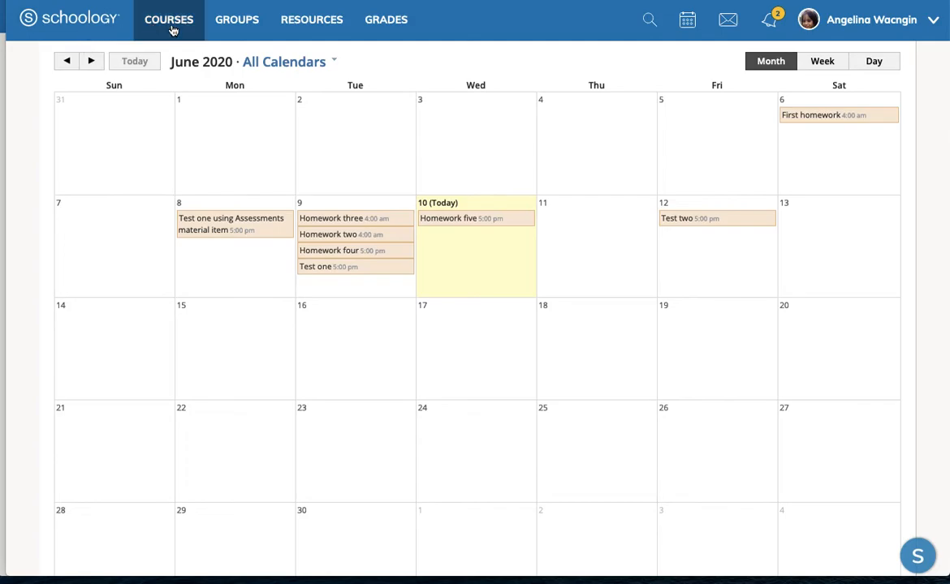
# Open the Plants and people Section 1 course and scroll its Materials list.
pyautogui.click(168, 20)
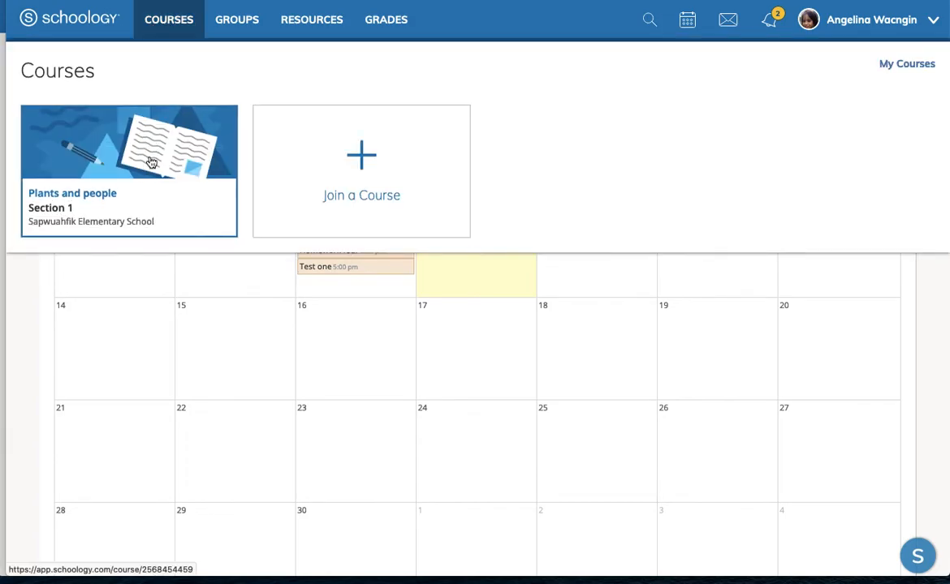
pyautogui.click(128, 170)
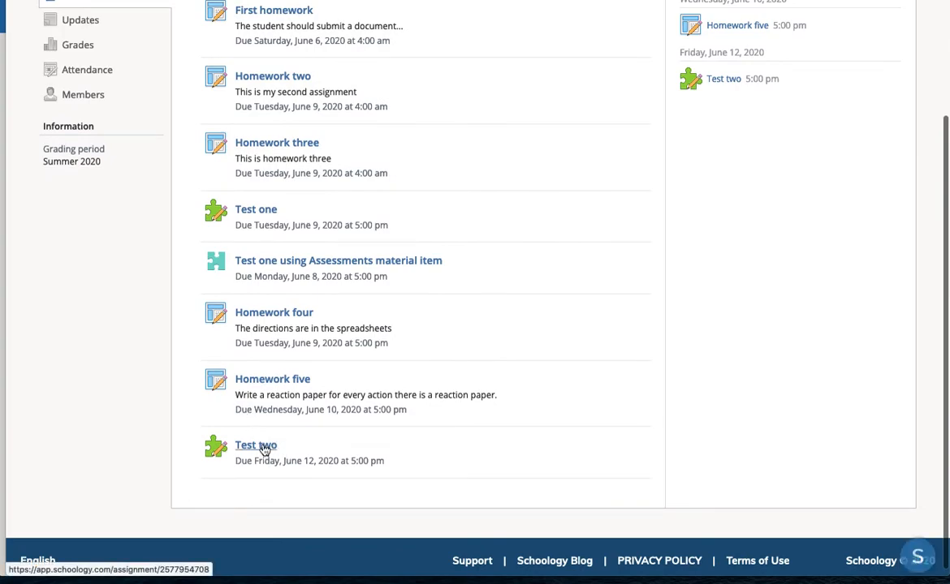
pyautogui.scroll(3)
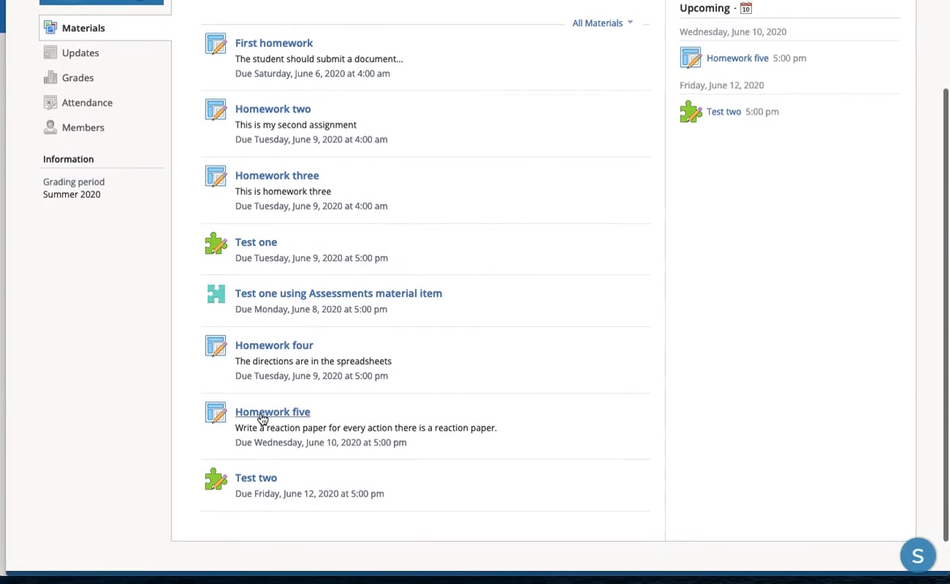
pyautogui.scroll(3)
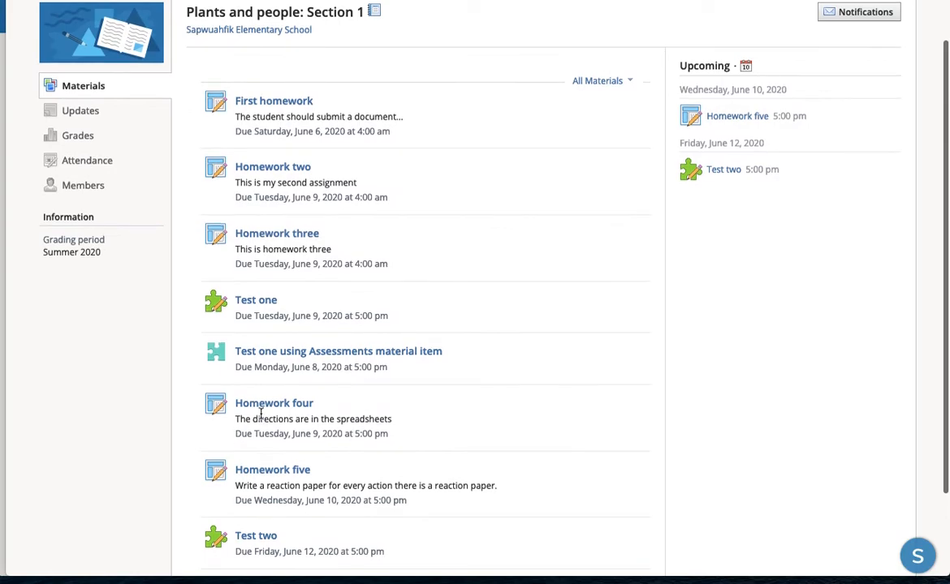
pyautogui.moveTo(79, 135)
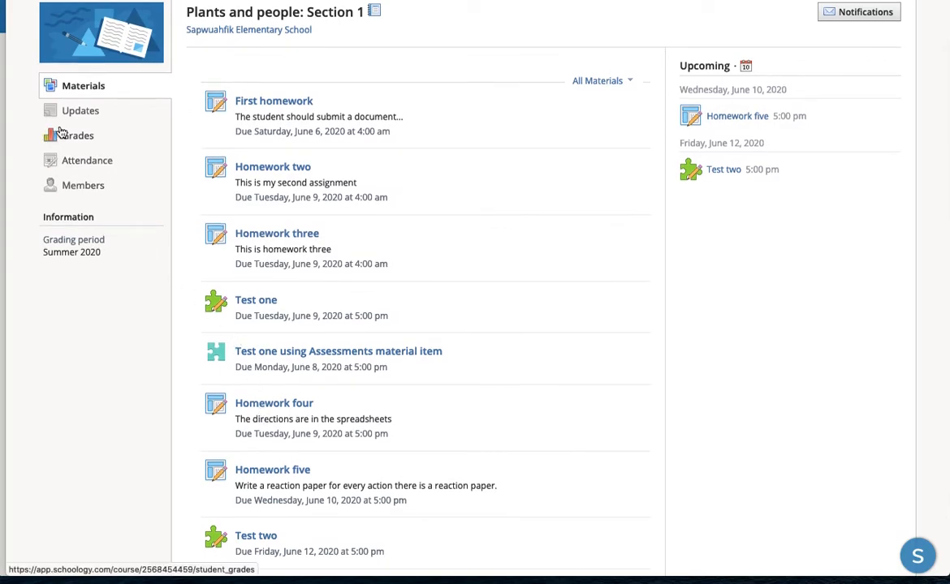
pyautogui.moveTo(170, 396)
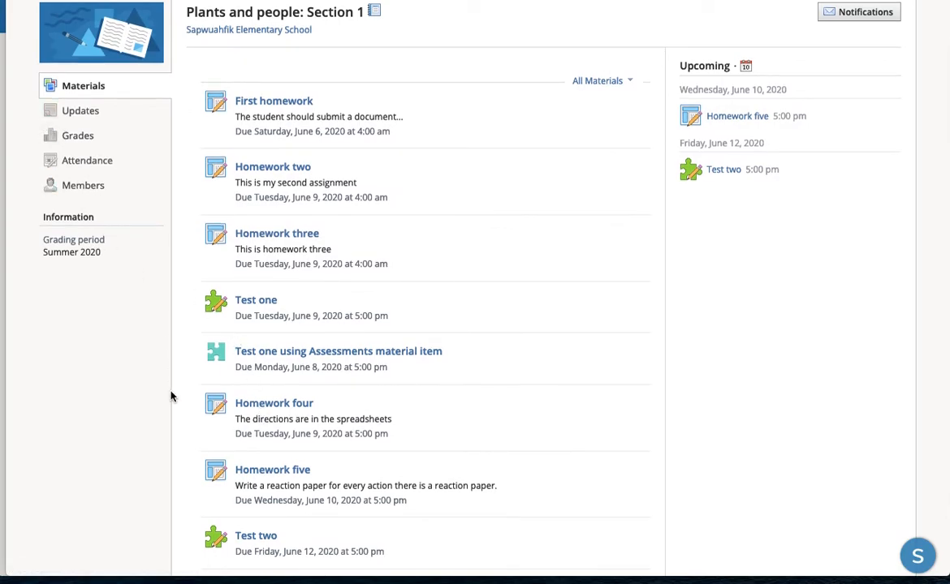
pyautogui.moveTo(143, 471)
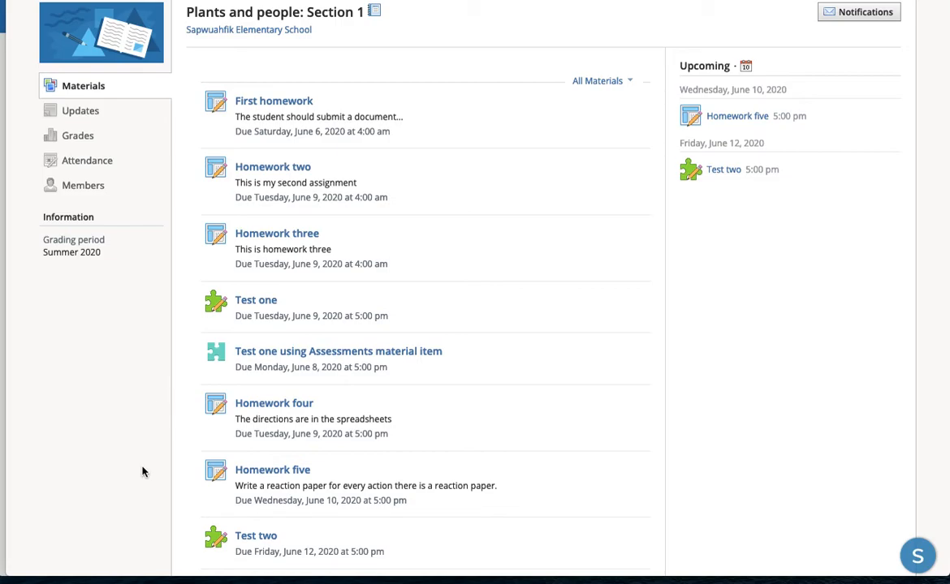
# As teacher, open Test two's settings page and show its gear actions menu.
pyautogui.click(256, 536)
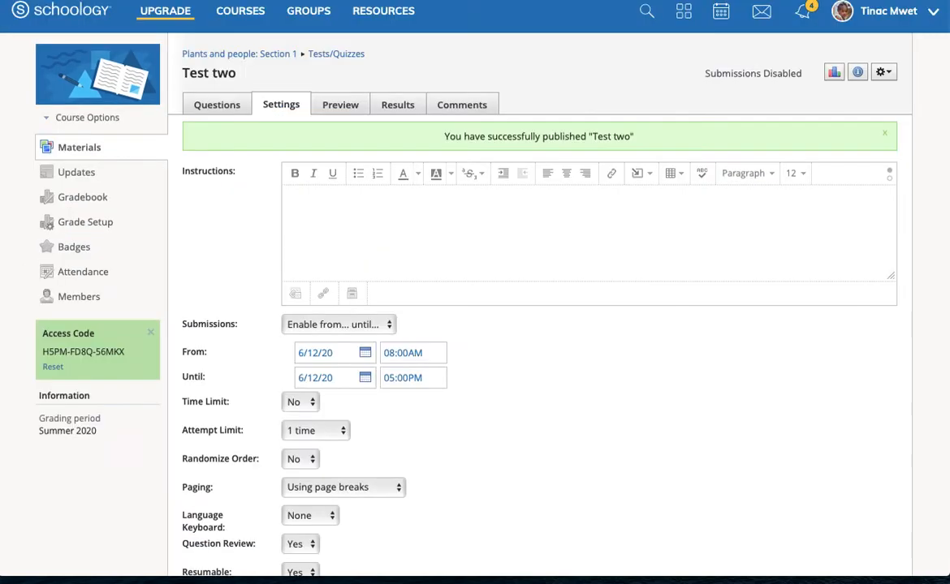
pyautogui.scroll(-3)
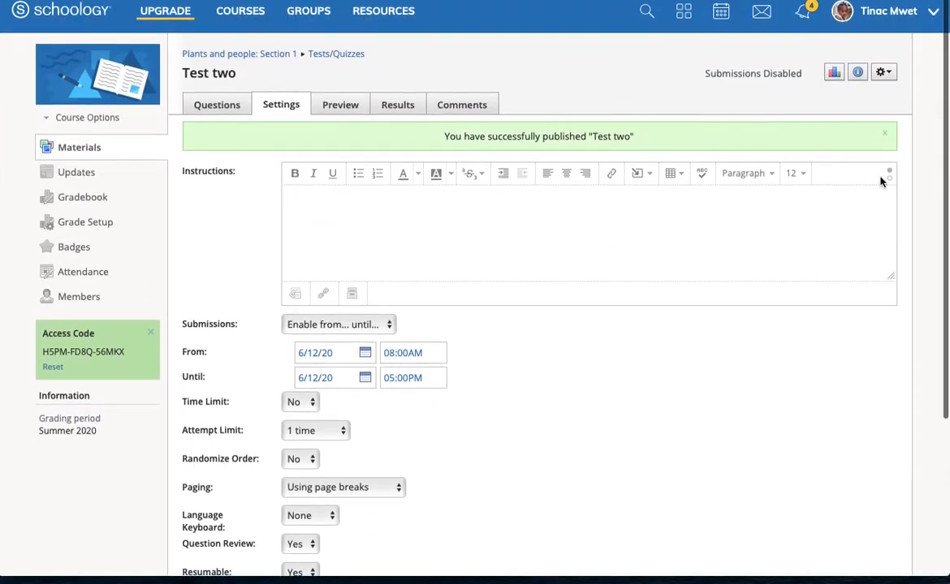
pyautogui.click(883, 72)
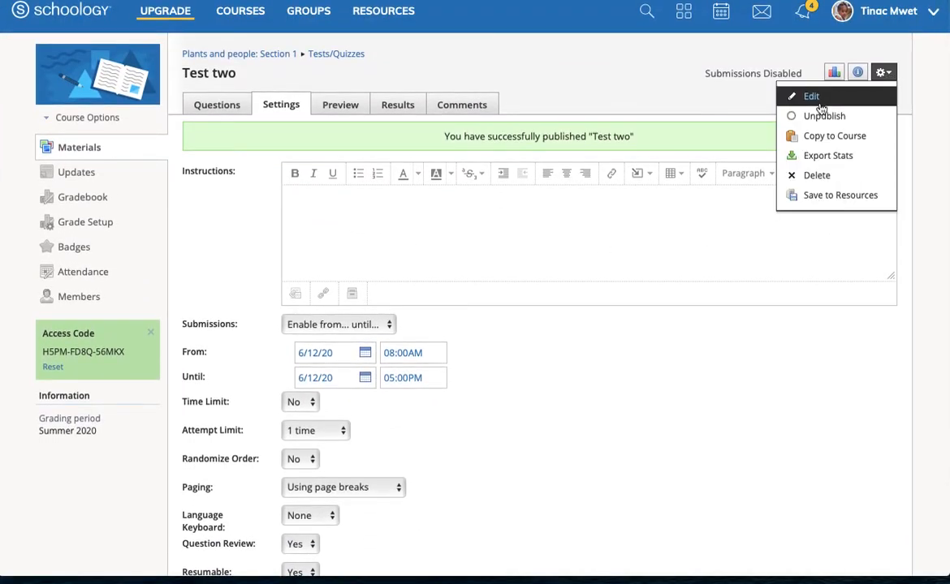
pyautogui.click(811, 96)
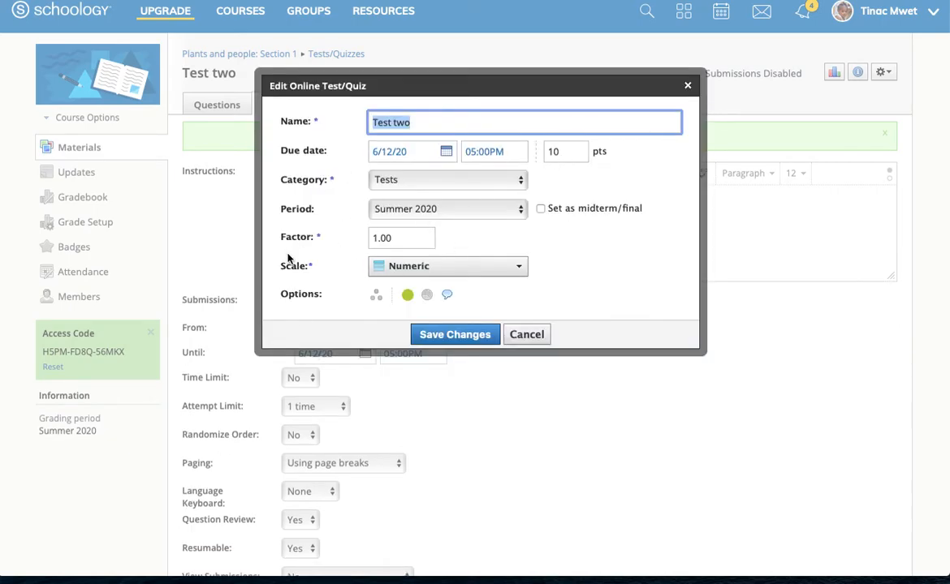
pyautogui.moveTo(426, 272)
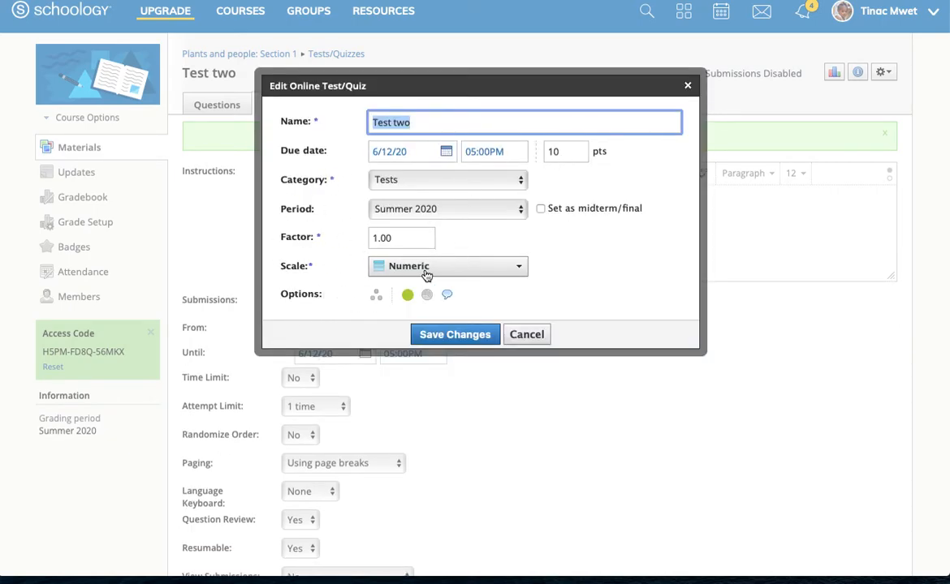
pyautogui.moveTo(407, 294)
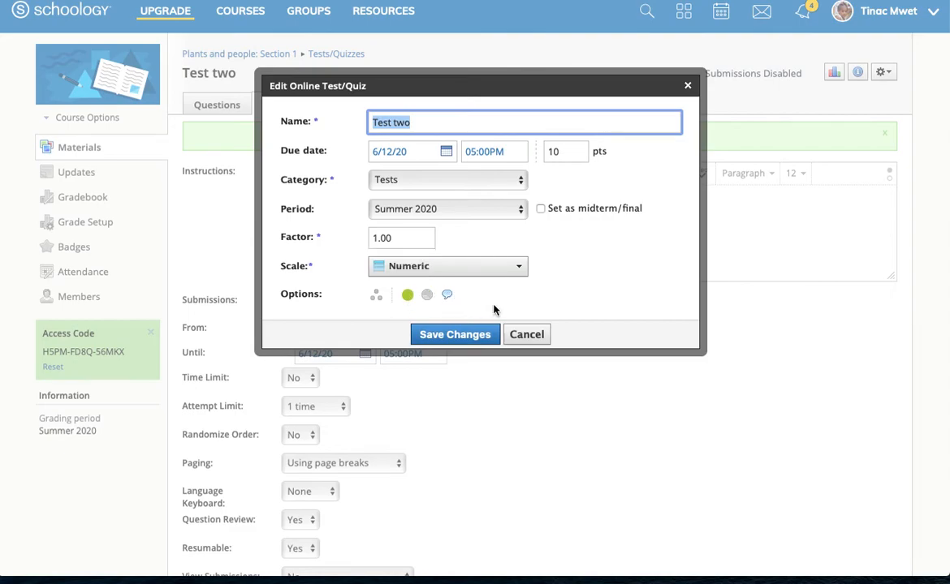
pyautogui.moveTo(526, 334)
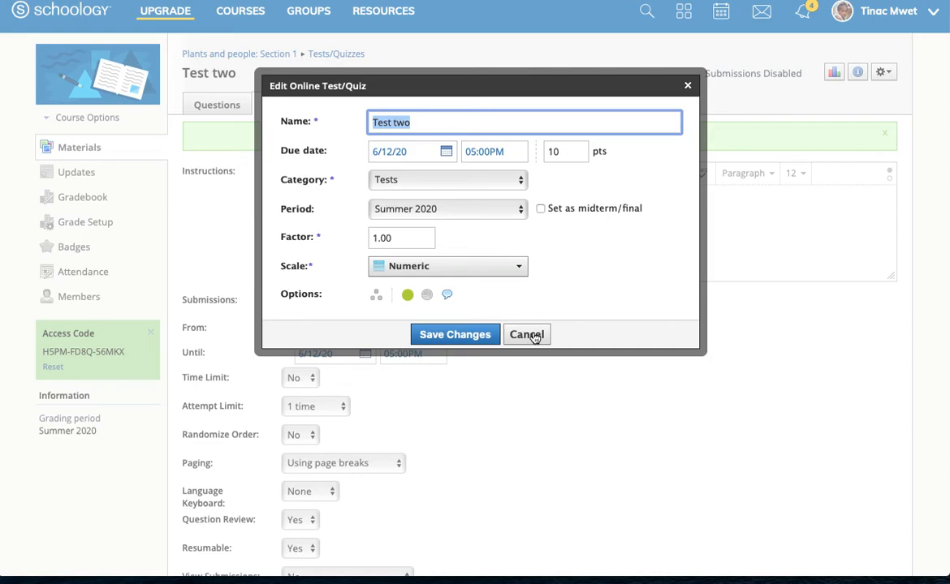
pyautogui.moveTo(407, 294)
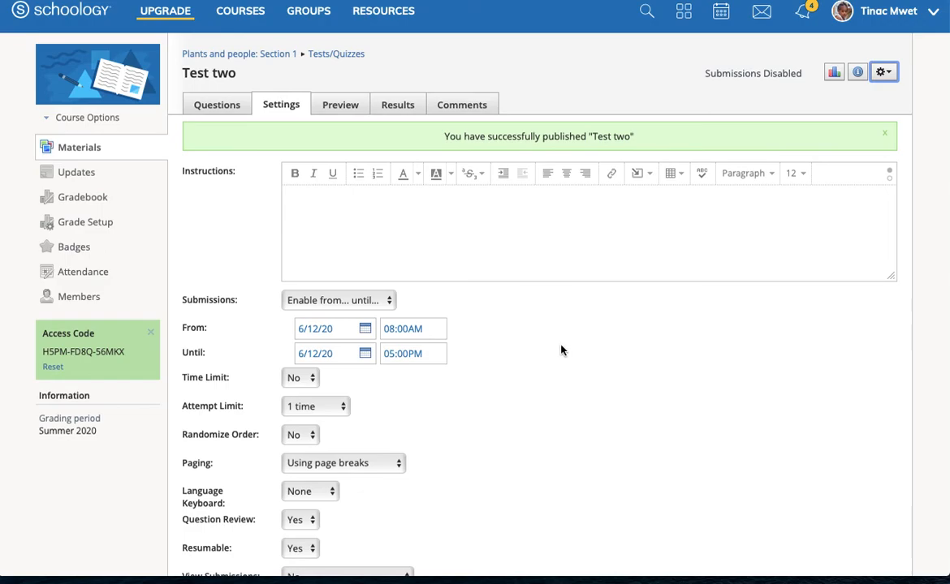
# Scroll through Test two's settings and reopen its gear actions menu.
pyautogui.scroll(-3)
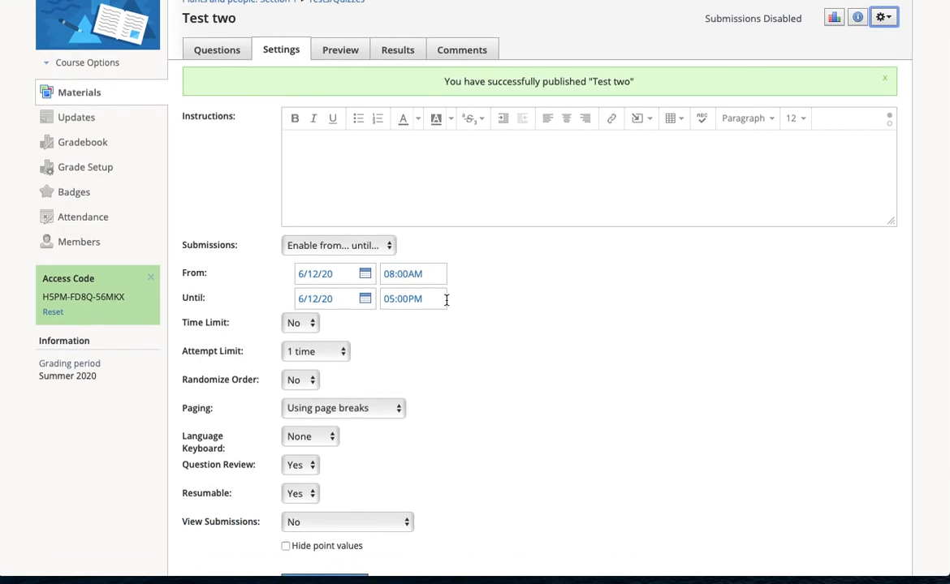
pyautogui.scroll(-3)
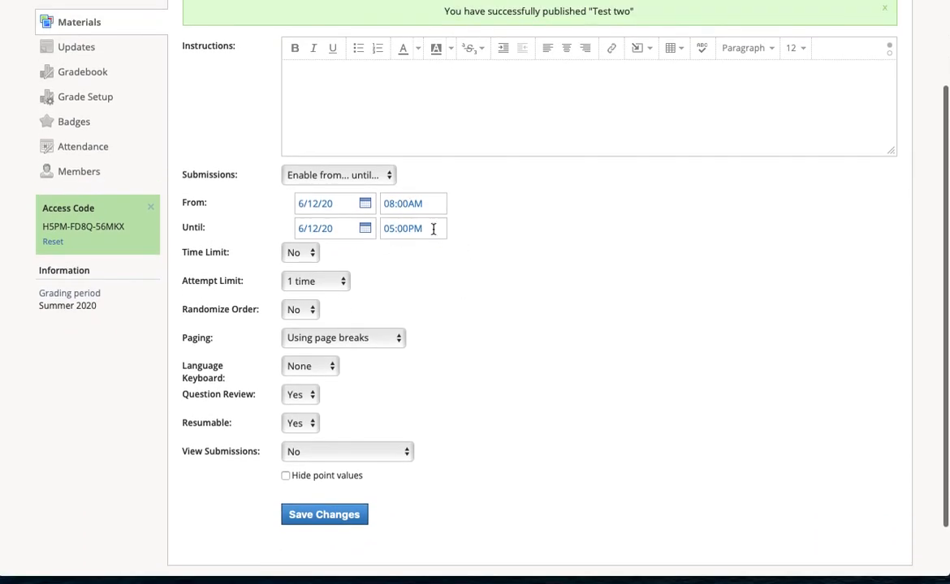
pyautogui.scroll(3)
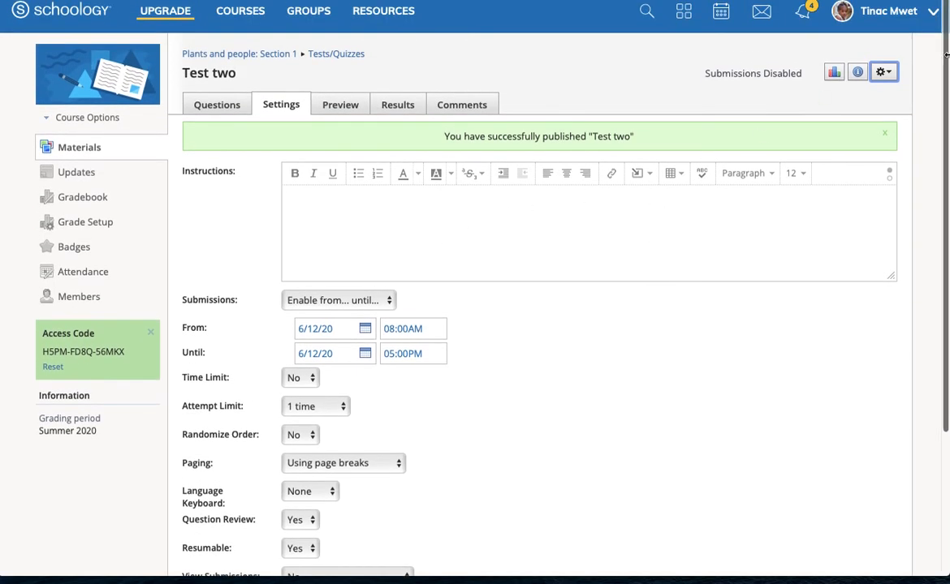
pyautogui.click(883, 71)
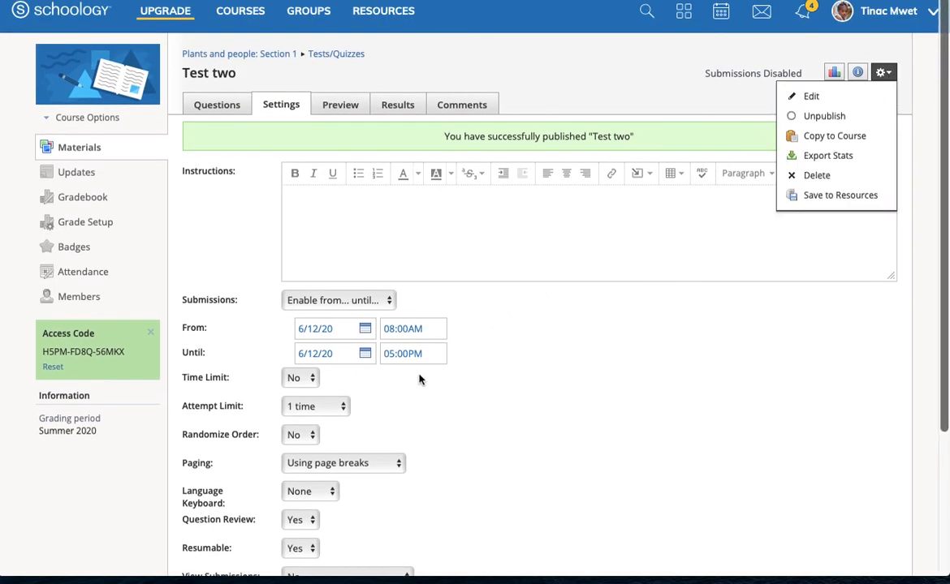
pyautogui.moveTo(810, 96)
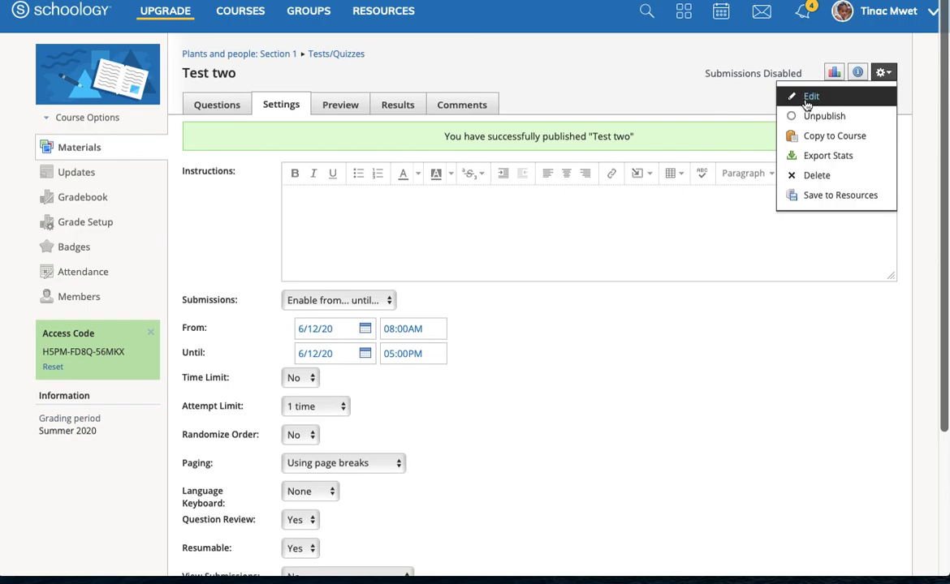
pyautogui.click(811, 96)
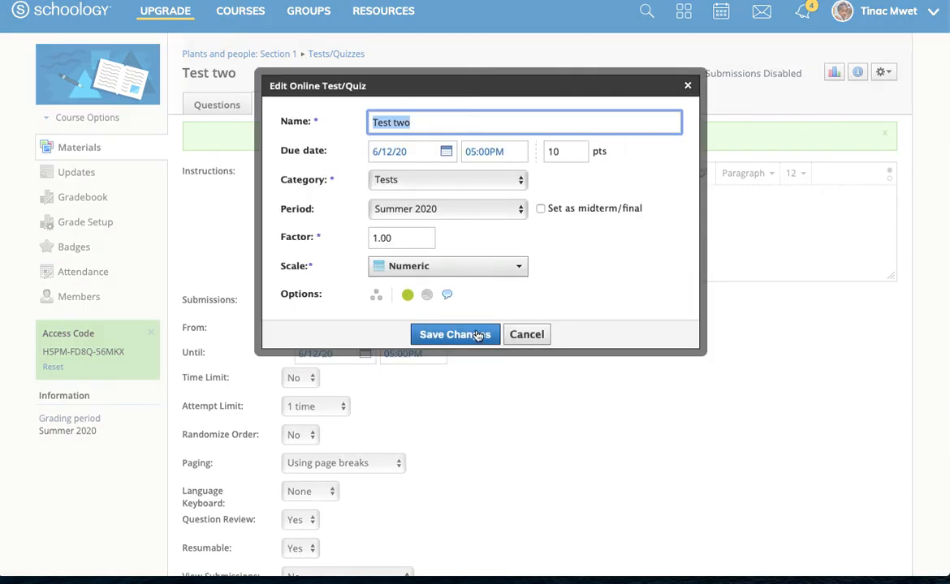
pyautogui.moveTo(526, 335)
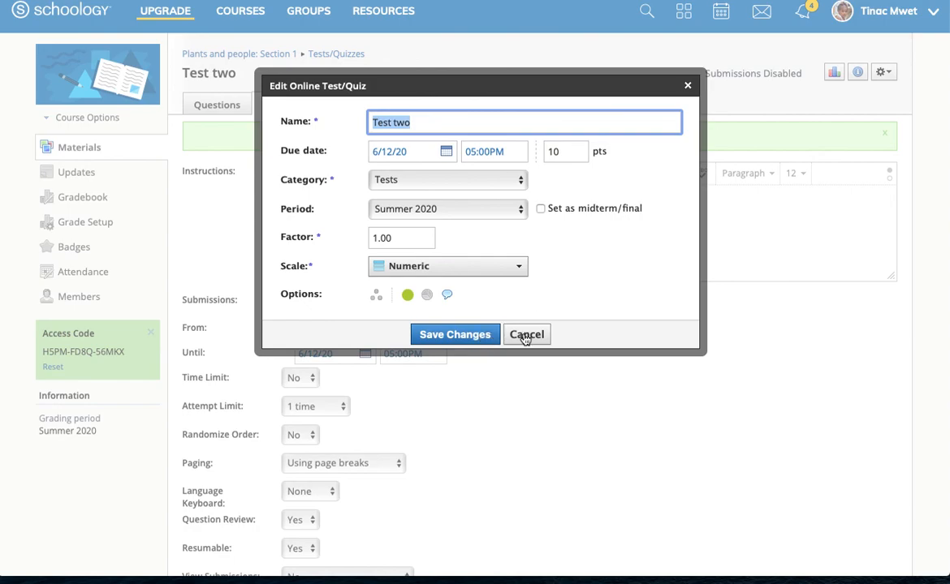
pyautogui.click(526, 335)
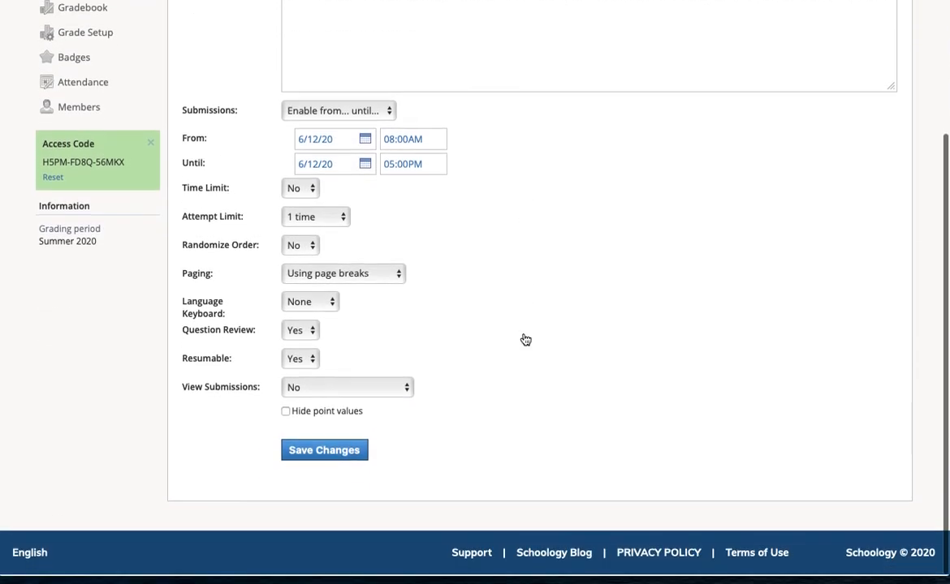
pyautogui.scroll(3)
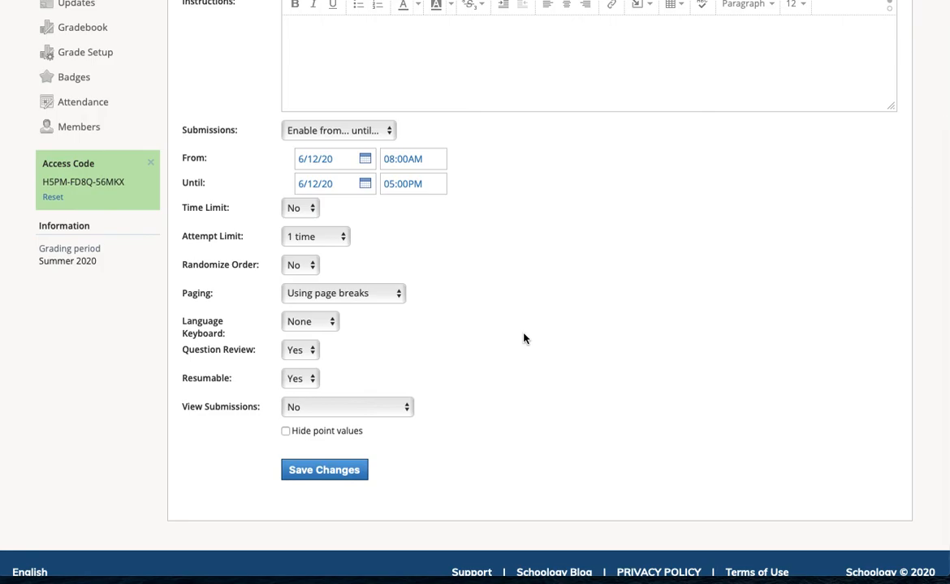